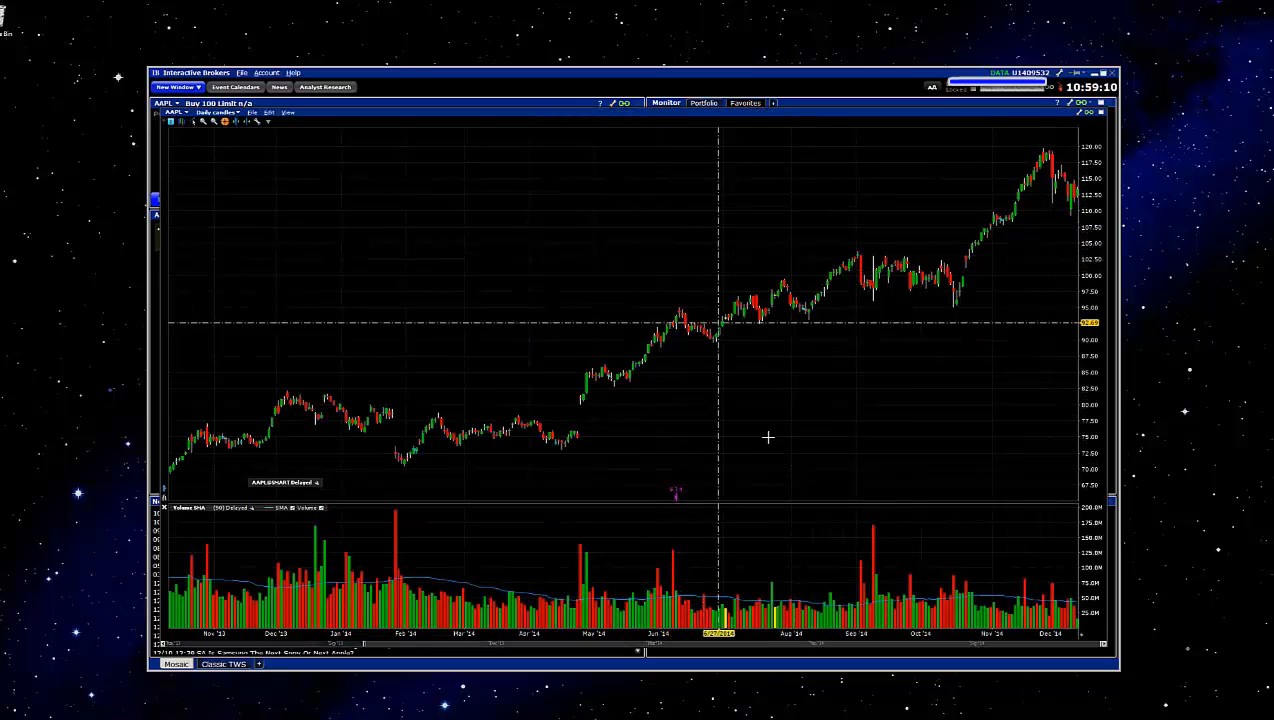
mouse_move(756, 410)
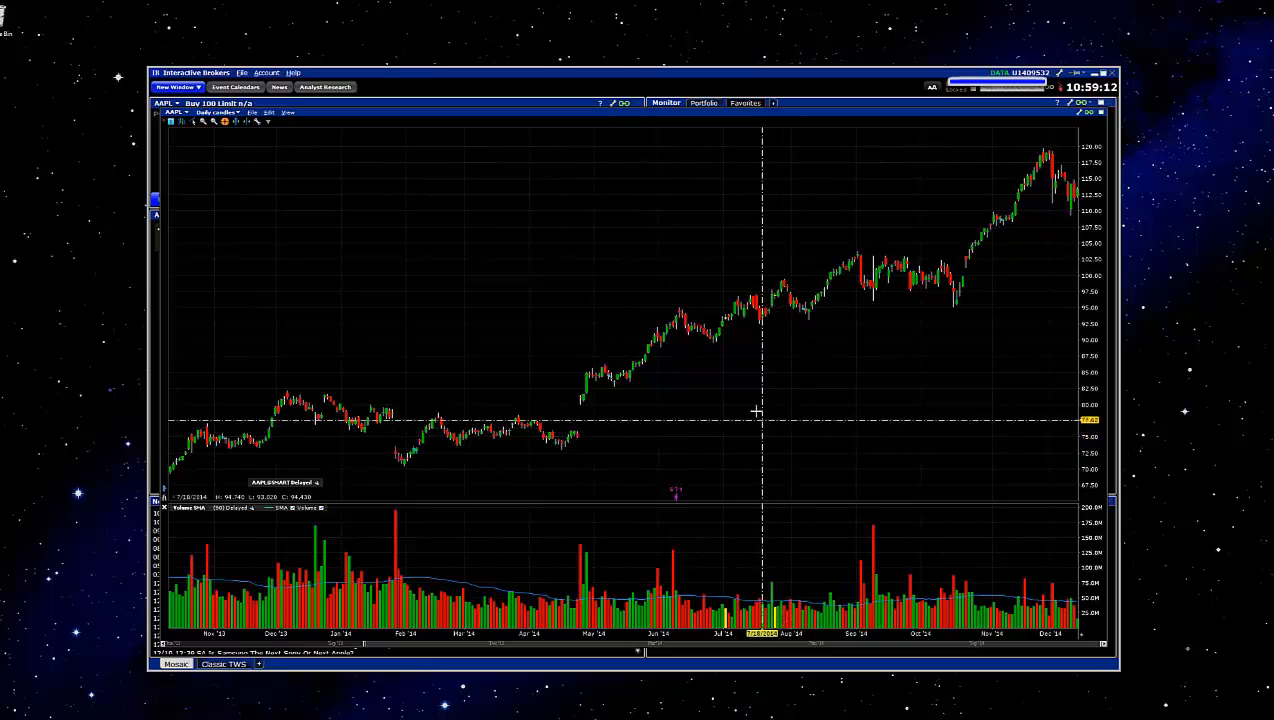
mouse_move(398, 148)
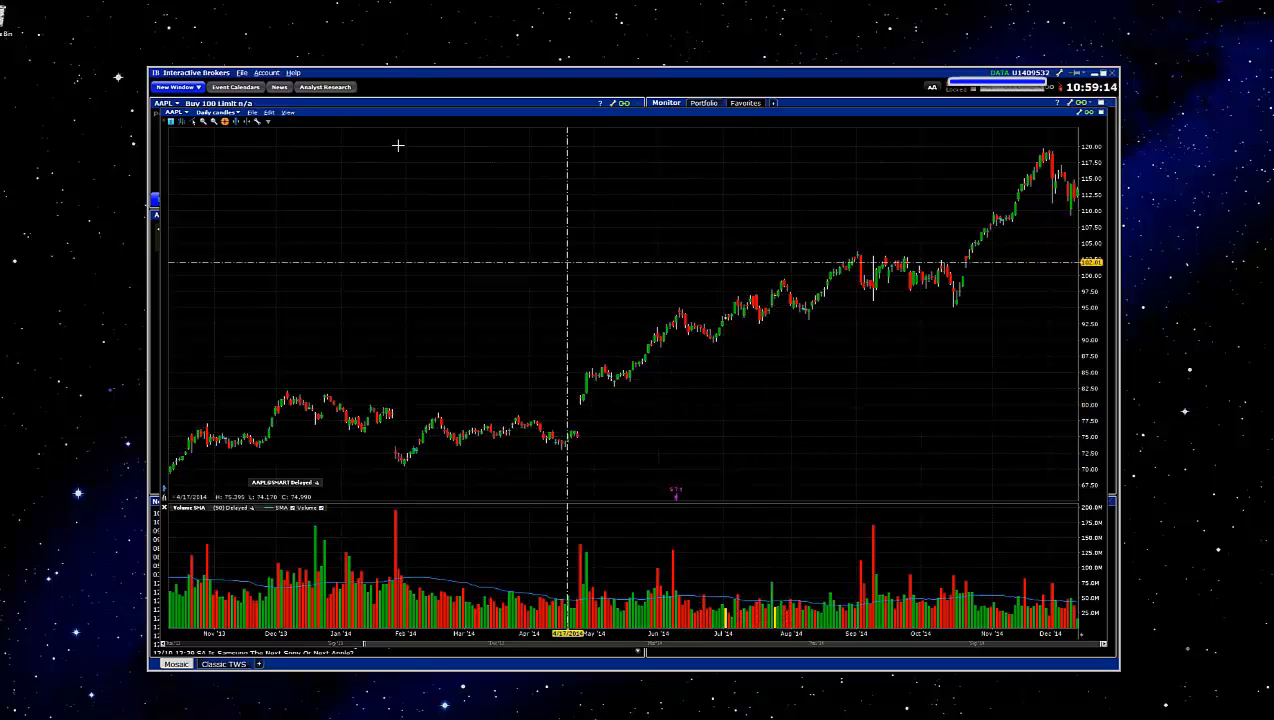
mouse_move(374, 280)
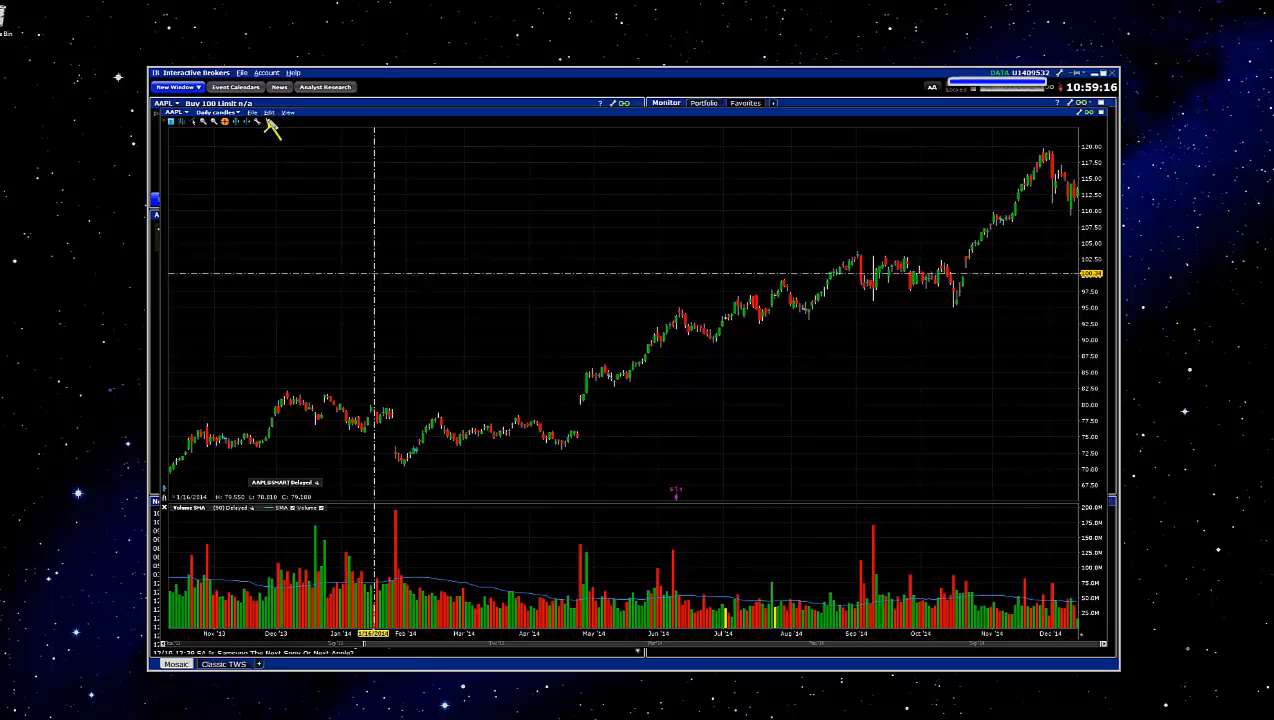
Bring up the AAPL chart's study settings from the Edit menu
click(268, 112)
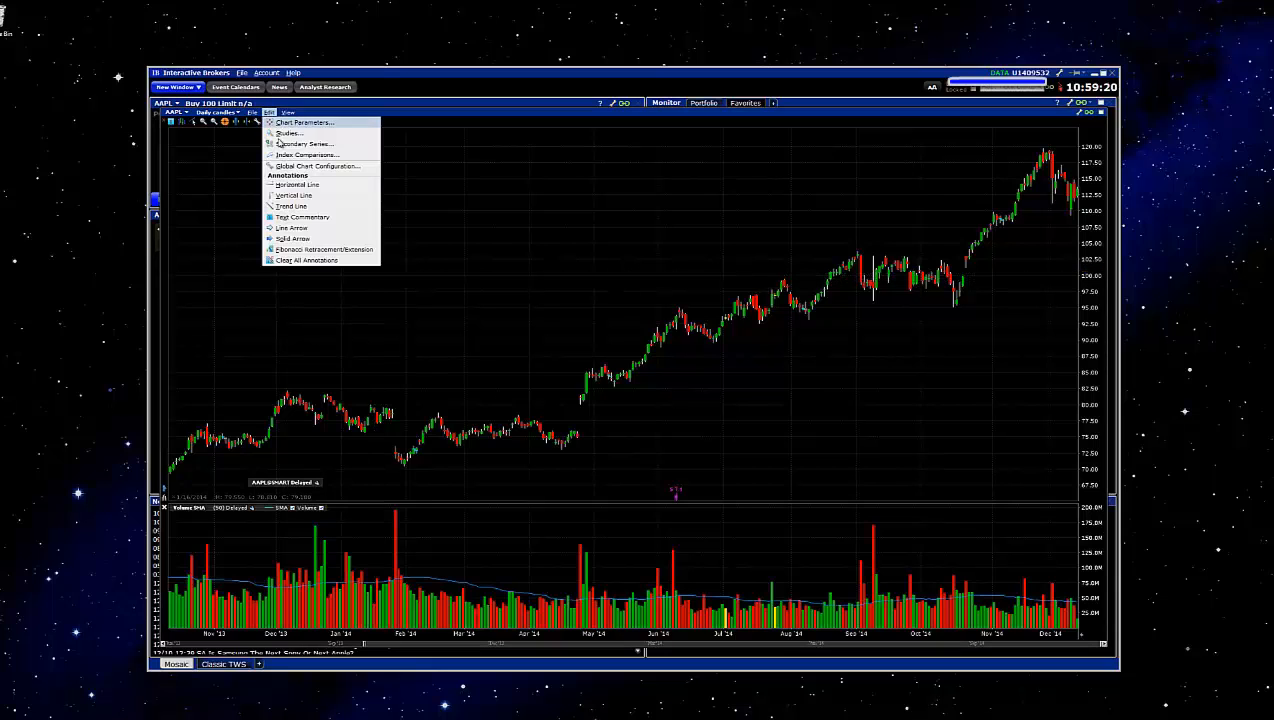
click(292, 132)
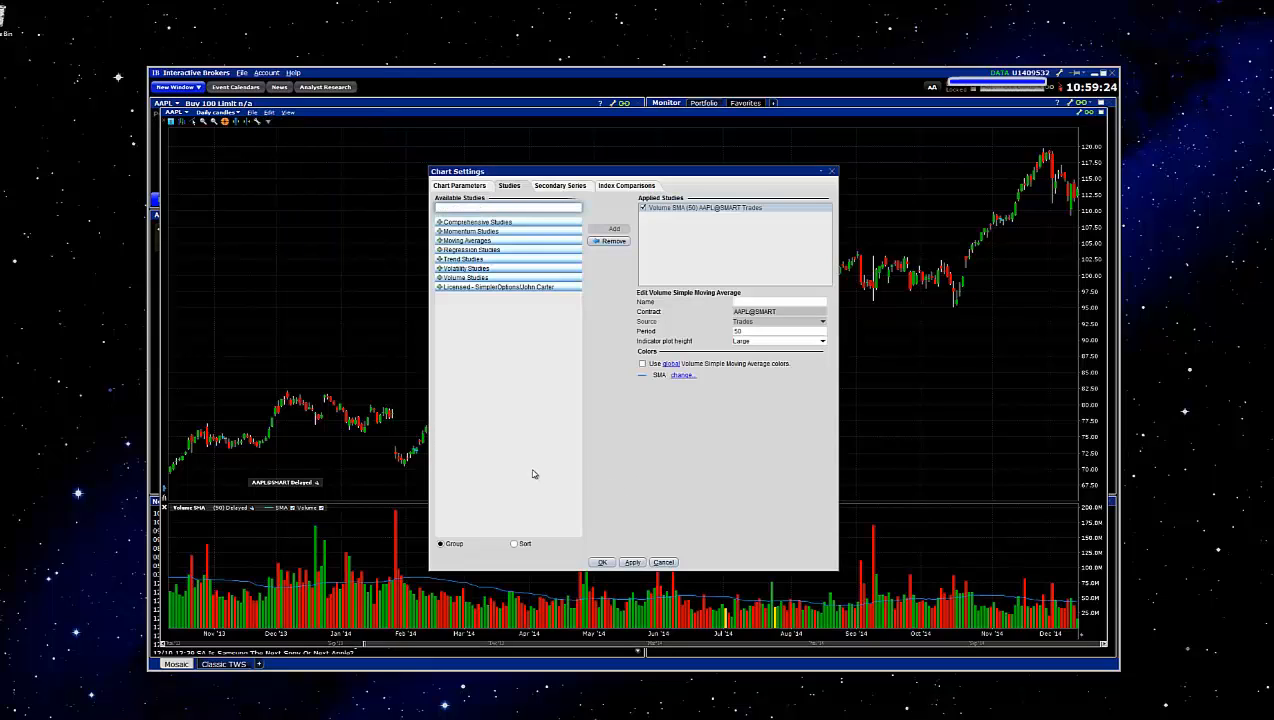
mouse_move(480, 348)
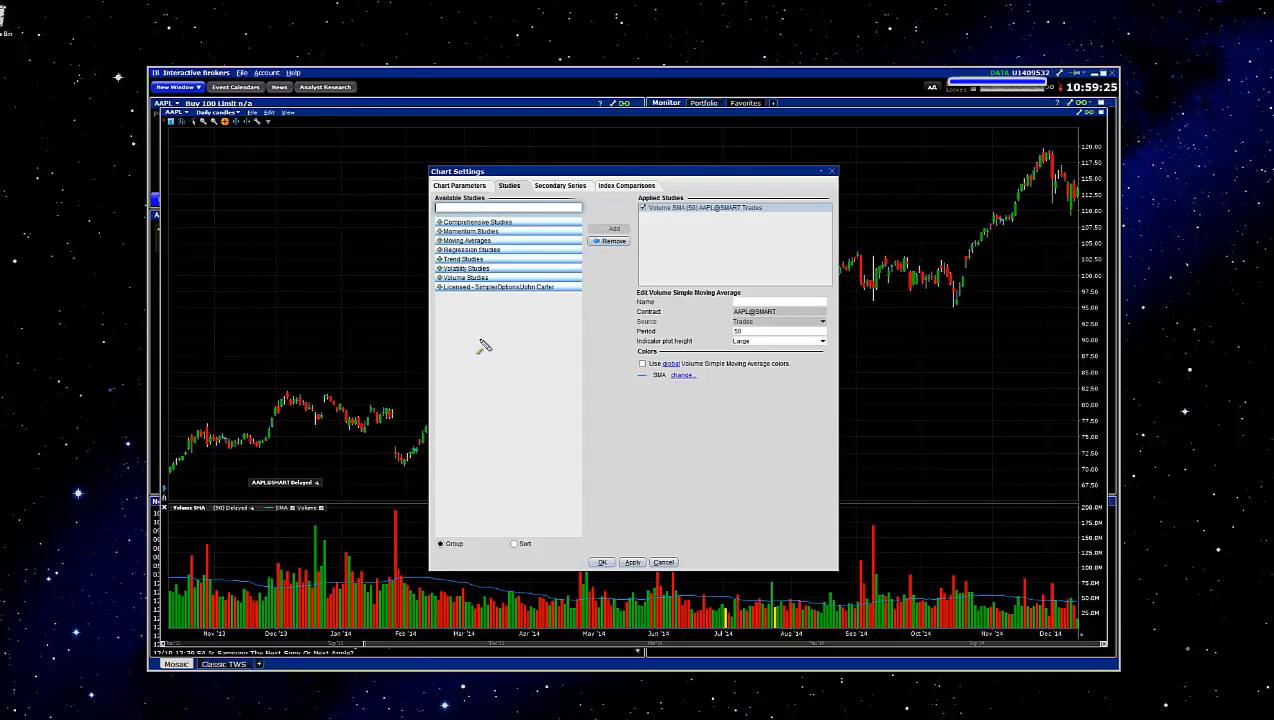
mouse_move(480, 302)
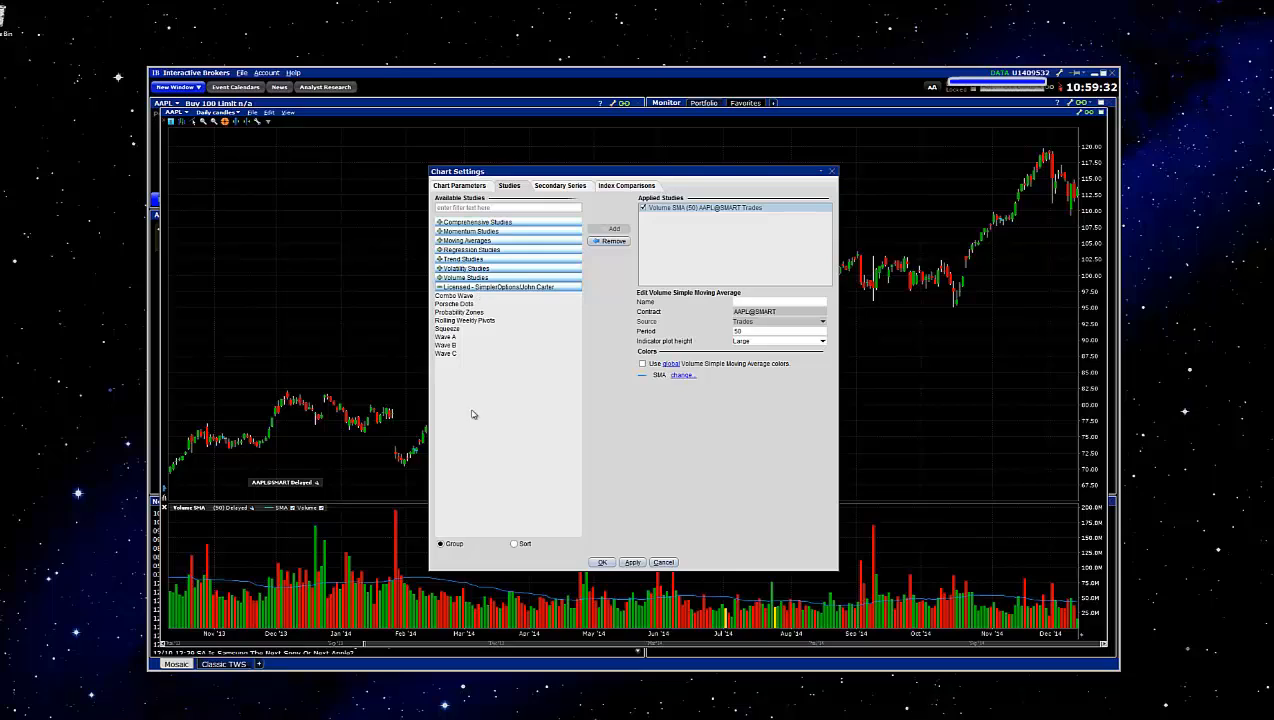
mouse_move(482, 380)
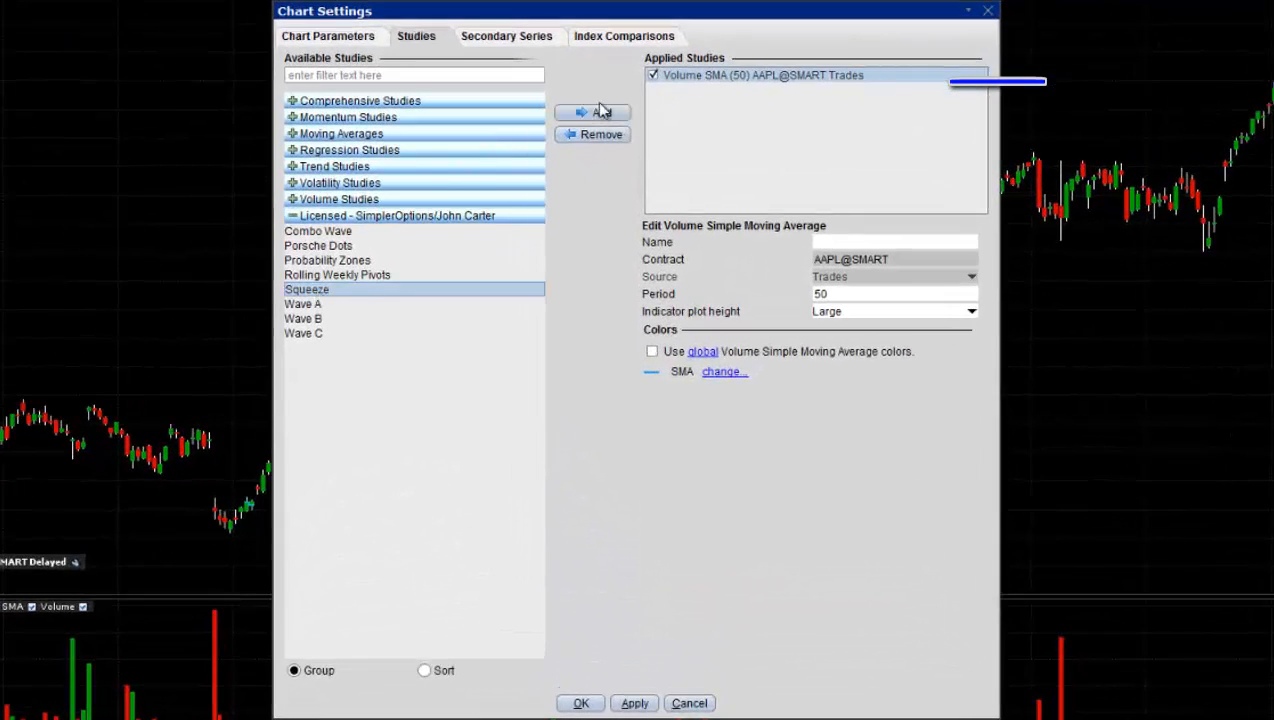
Attempt to add Squeeze and agree to go to the subscription page
click(592, 112)
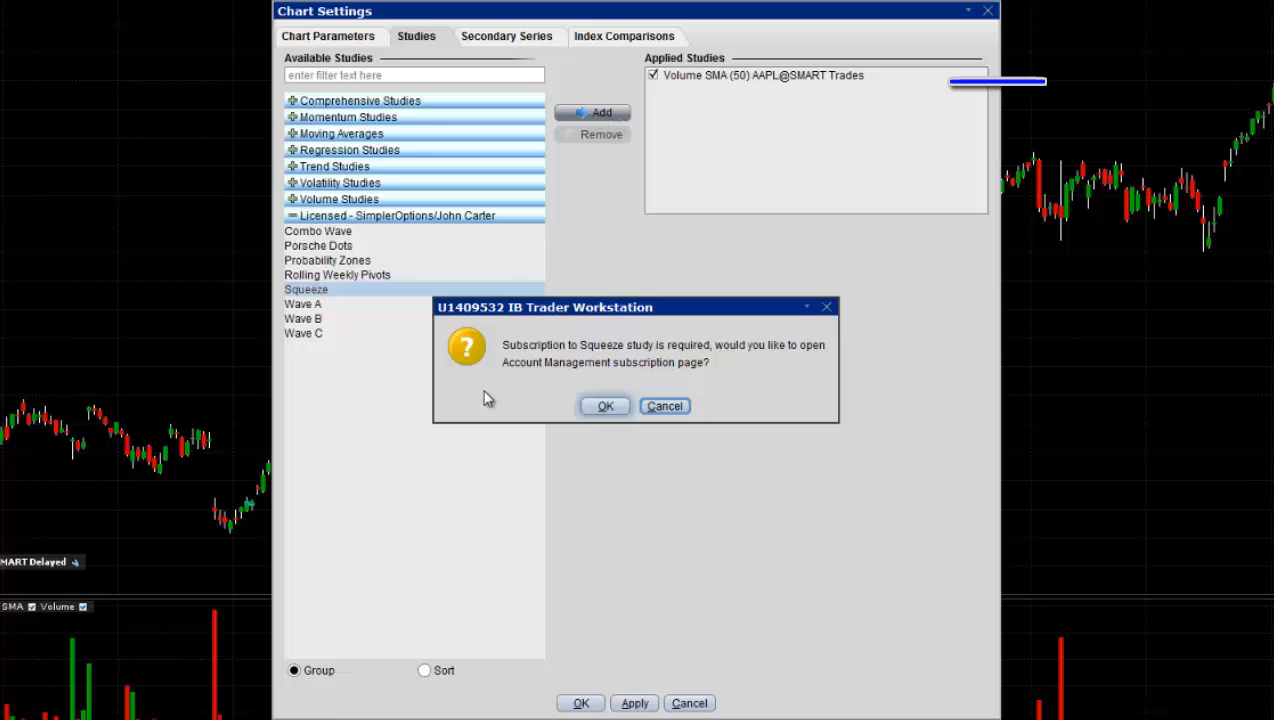
mouse_move(632, 384)
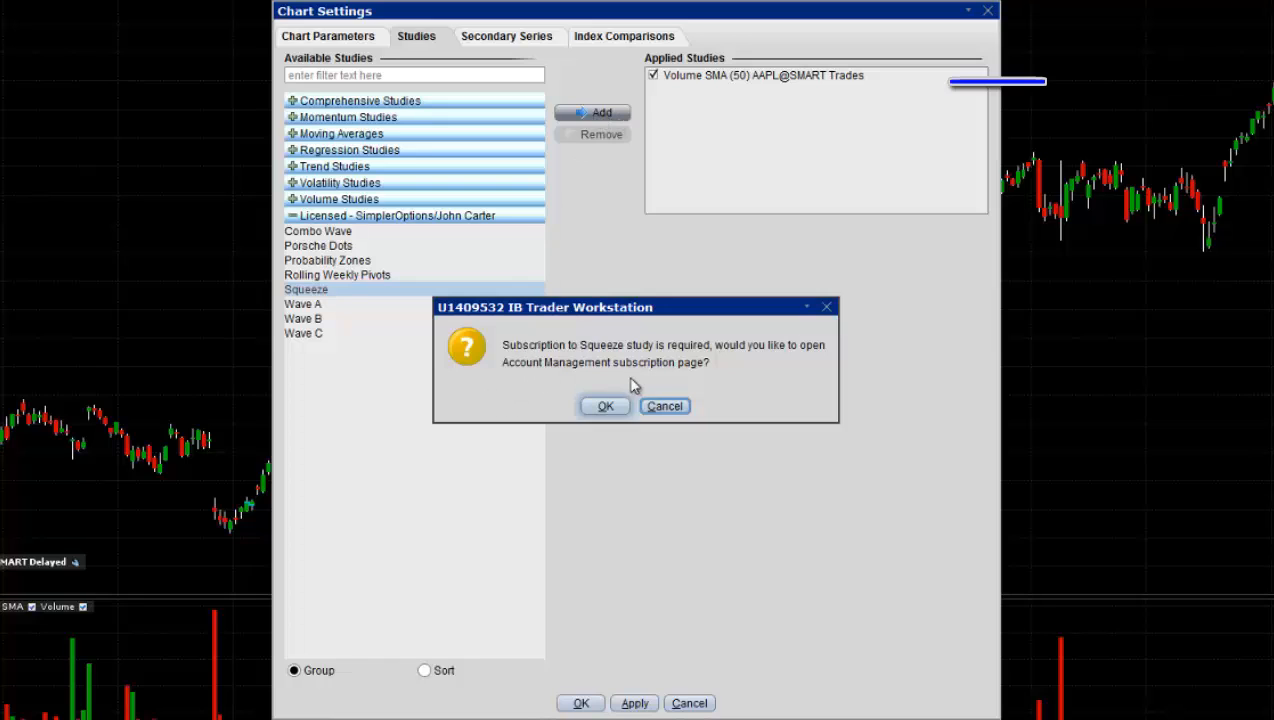
mouse_move(734, 404)
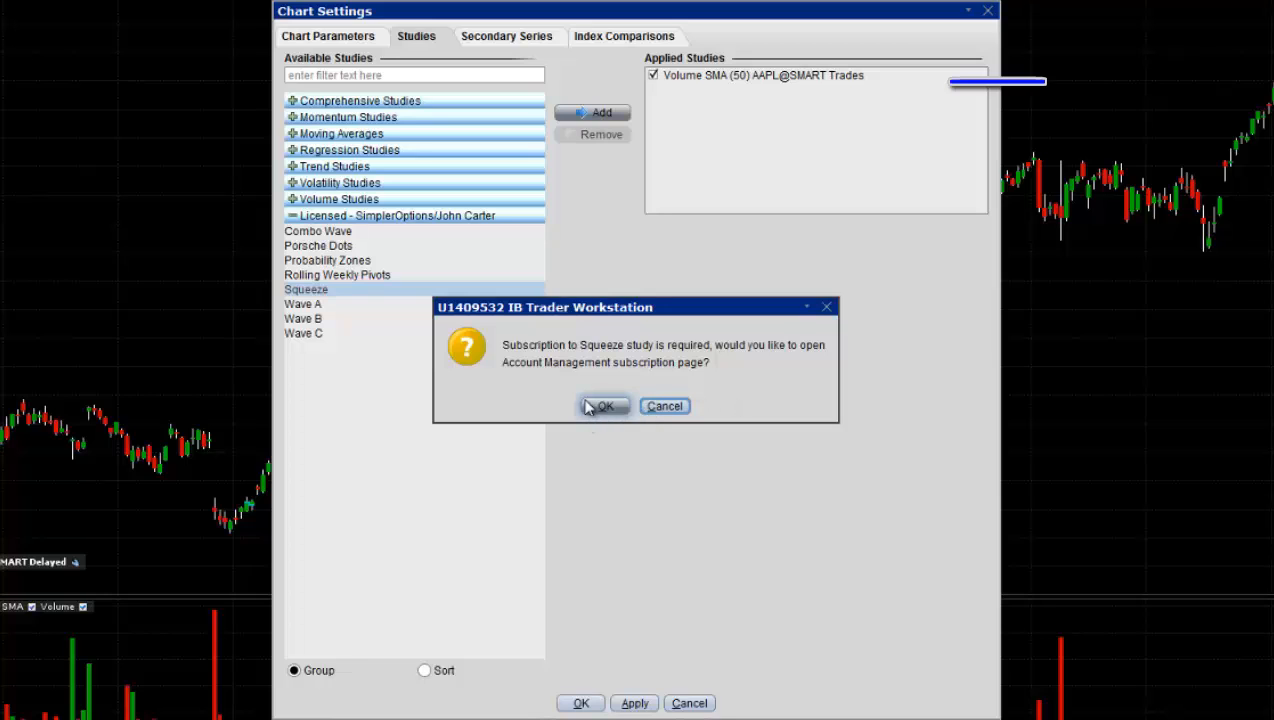
click(604, 406)
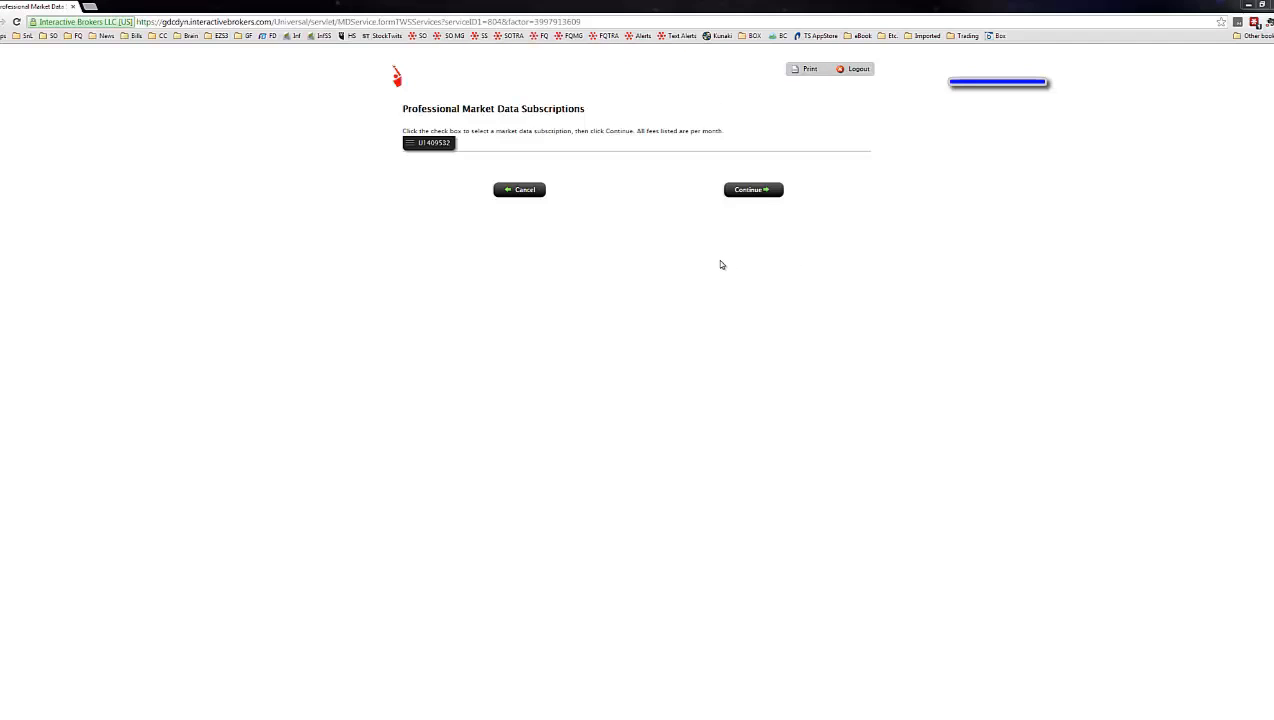
mouse_move(432, 152)
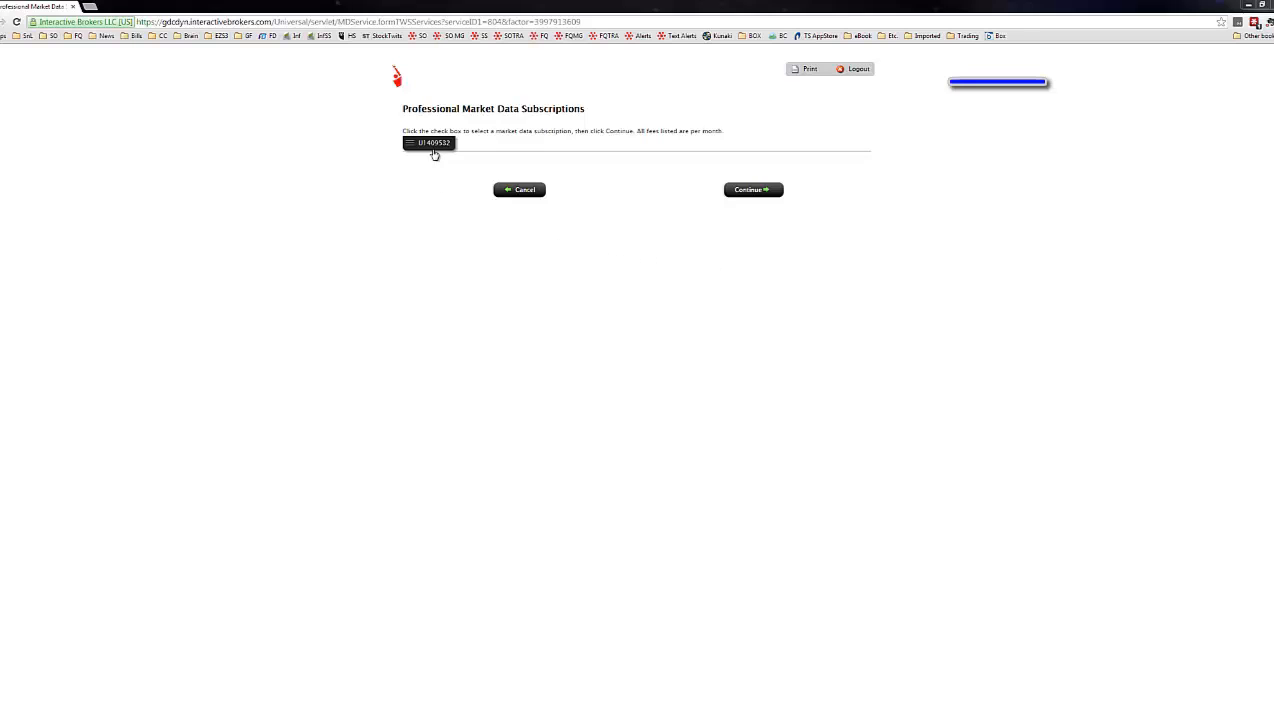
Choose the account for the Professional Market Data subscription
click(428, 142)
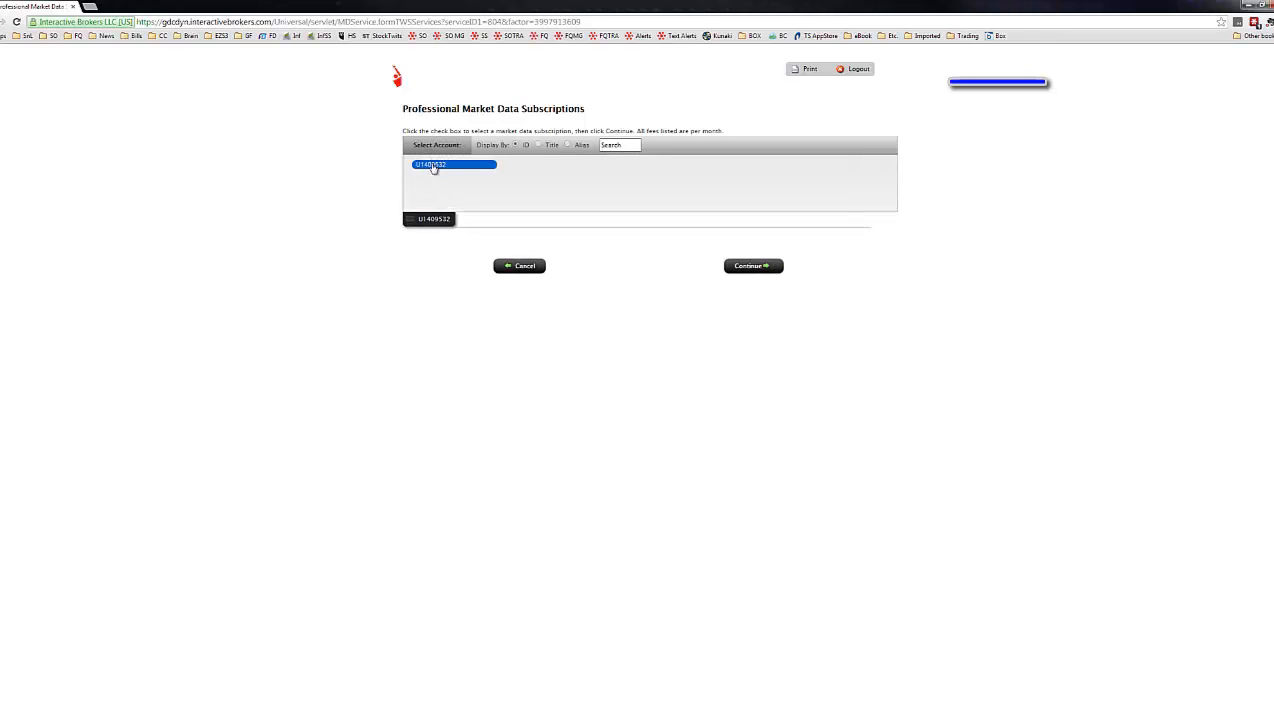
click(752, 264)
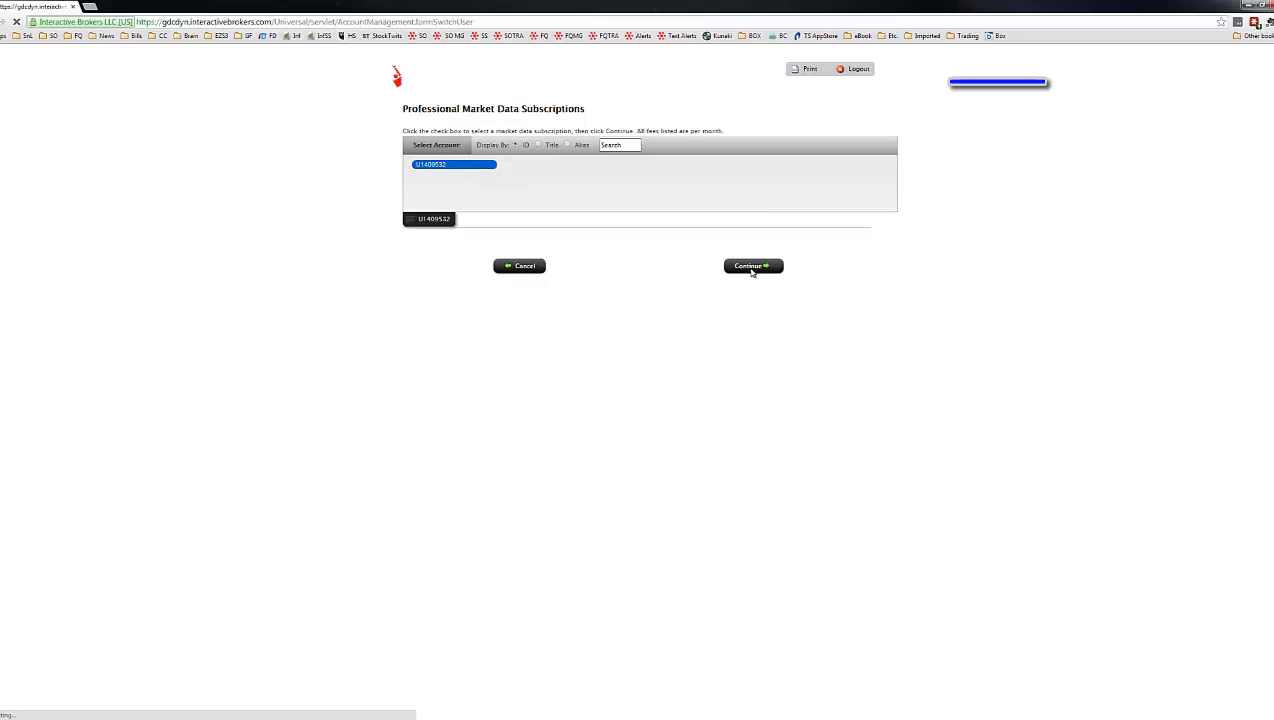
Tick TTM Squeeze under the SimplerOptions research subscriptions
click(752, 264)
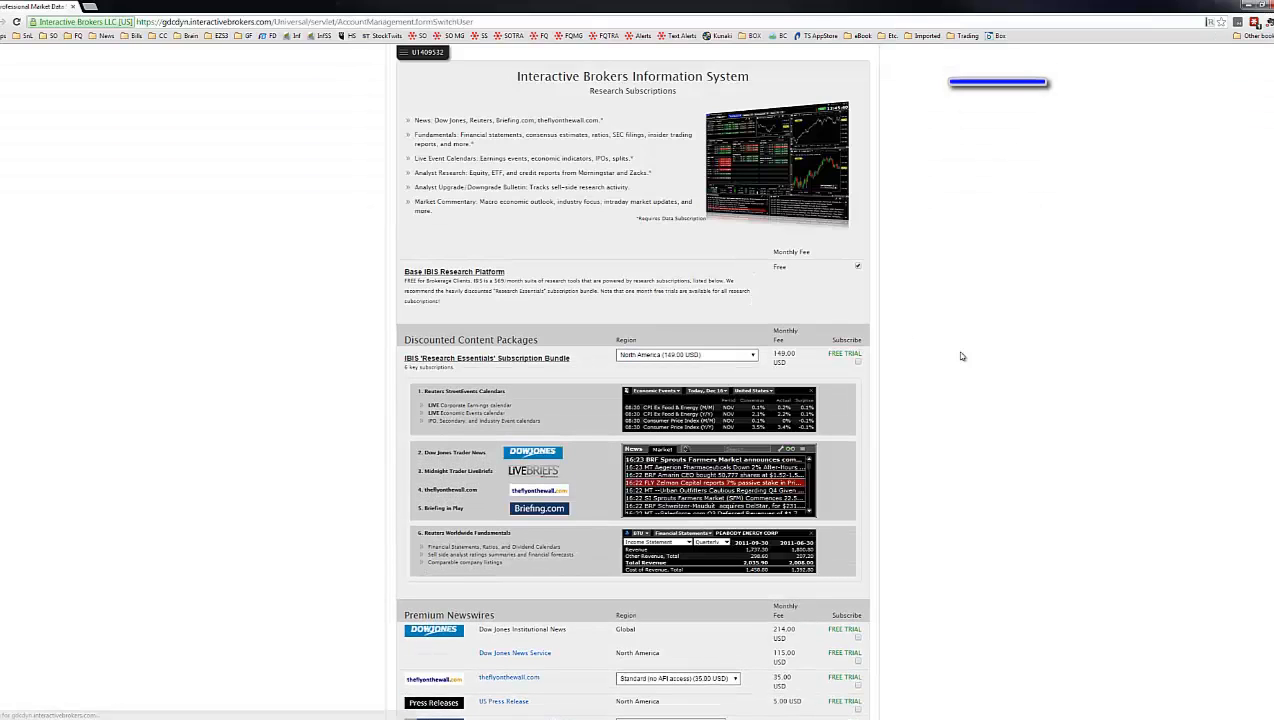
scroll(down, 3)
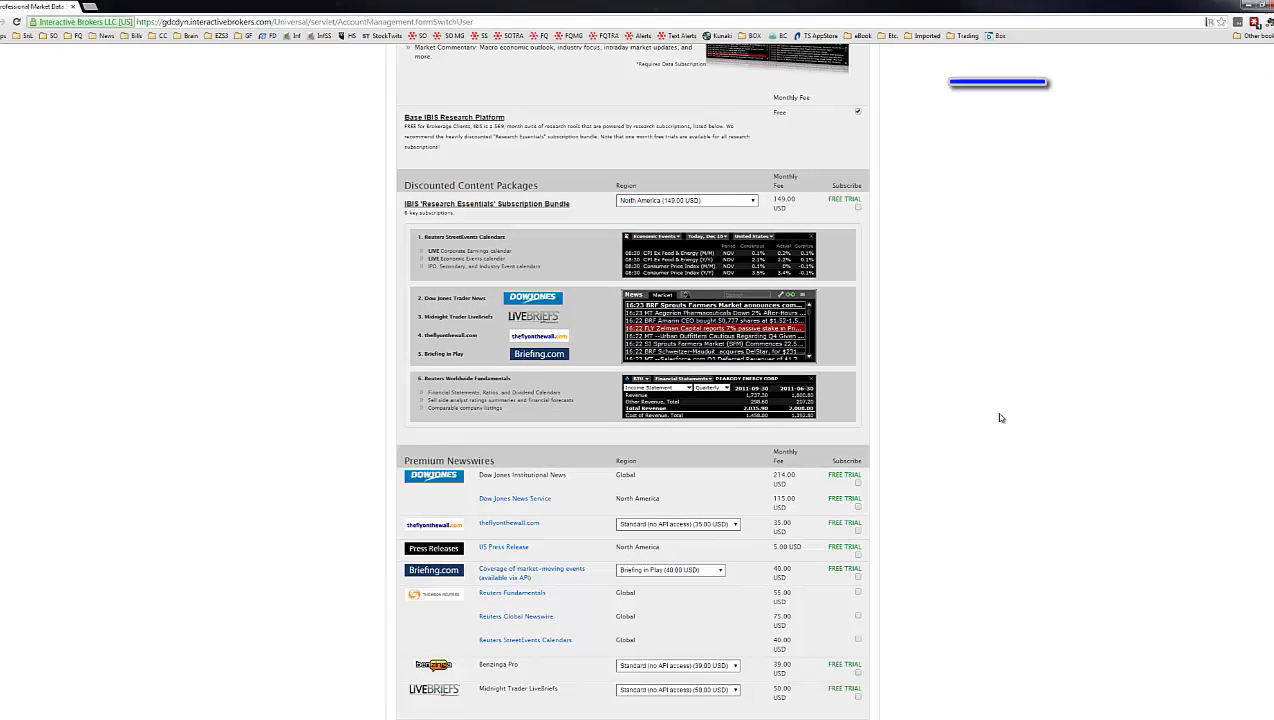
scroll(down, 3)
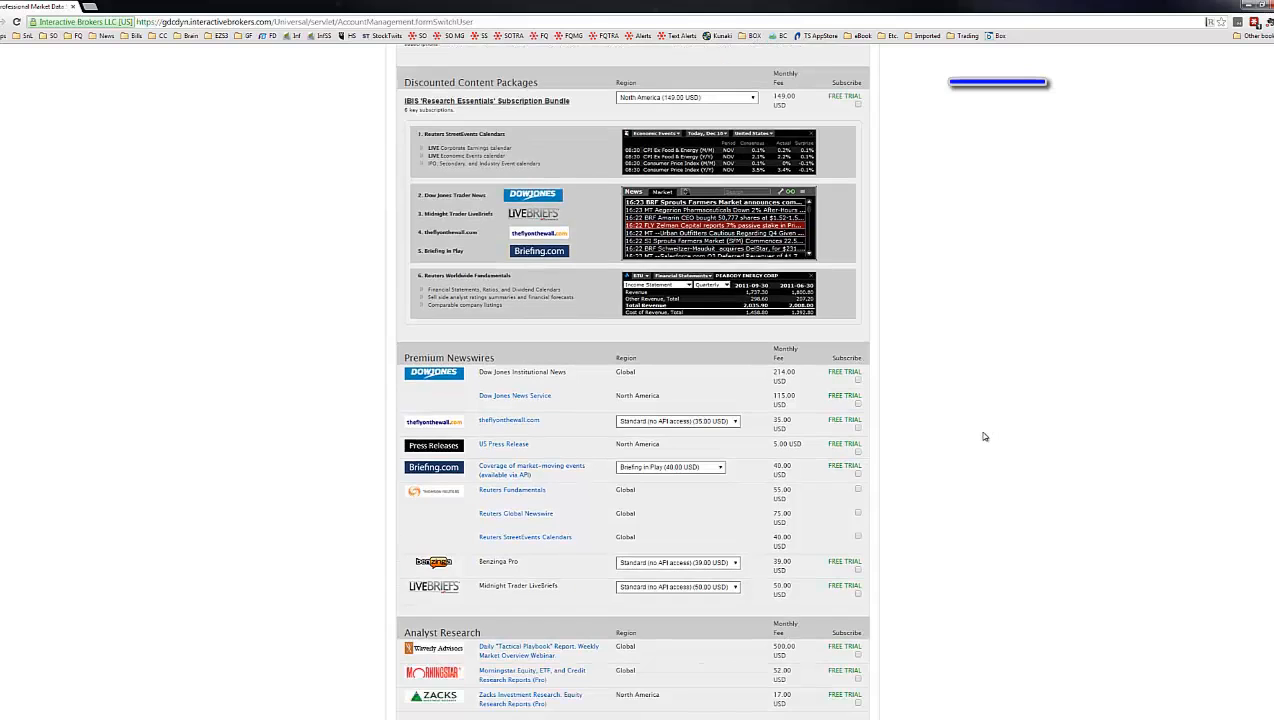
scroll(down, 3)
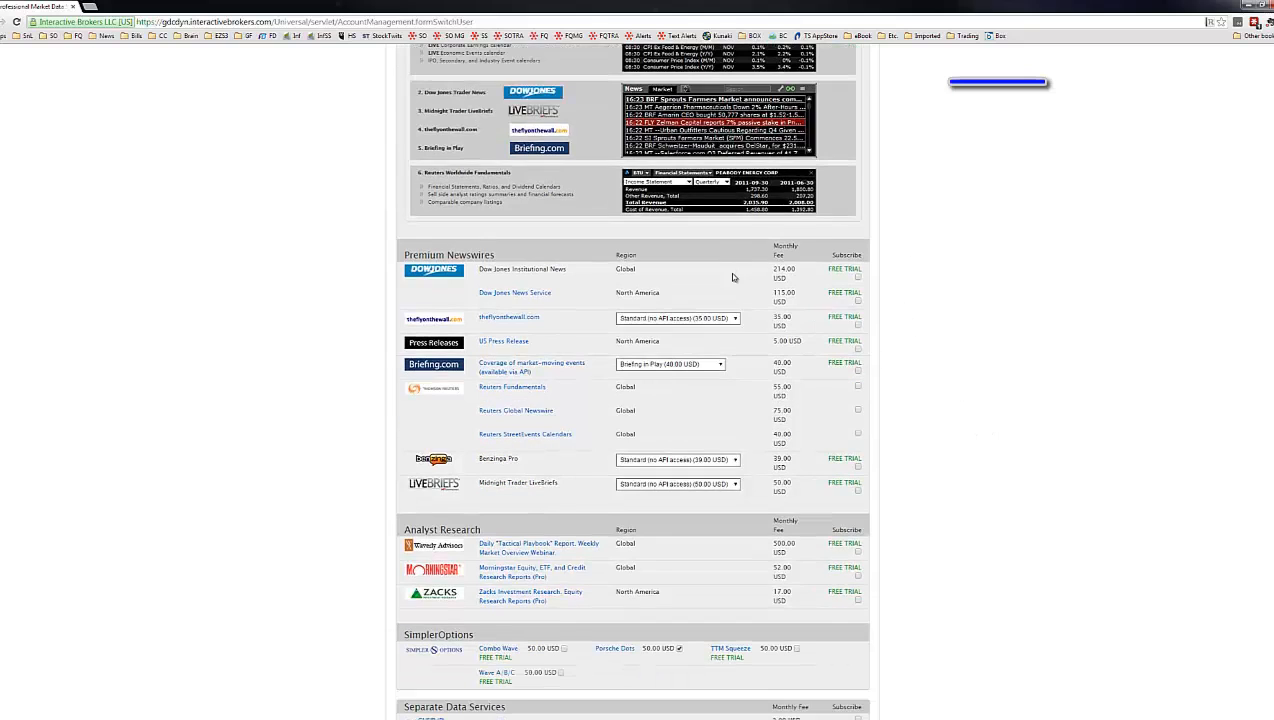
mouse_move(968, 428)
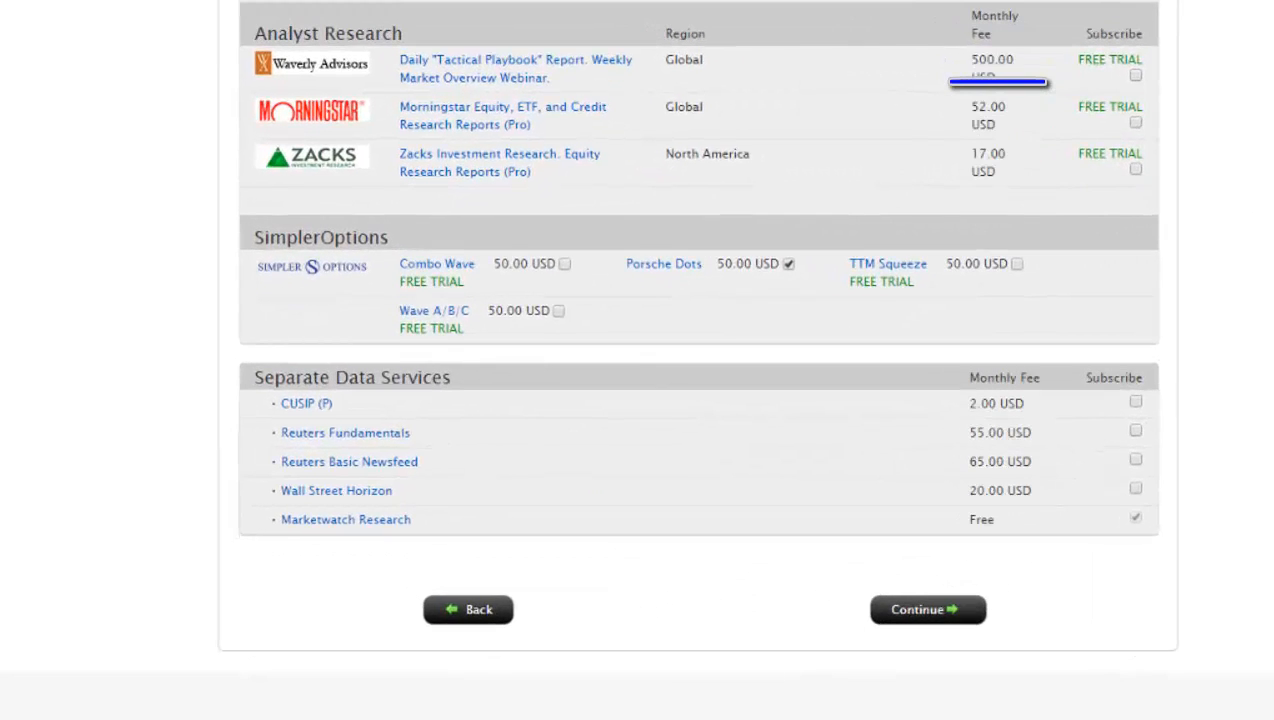
mouse_move(1104, 308)
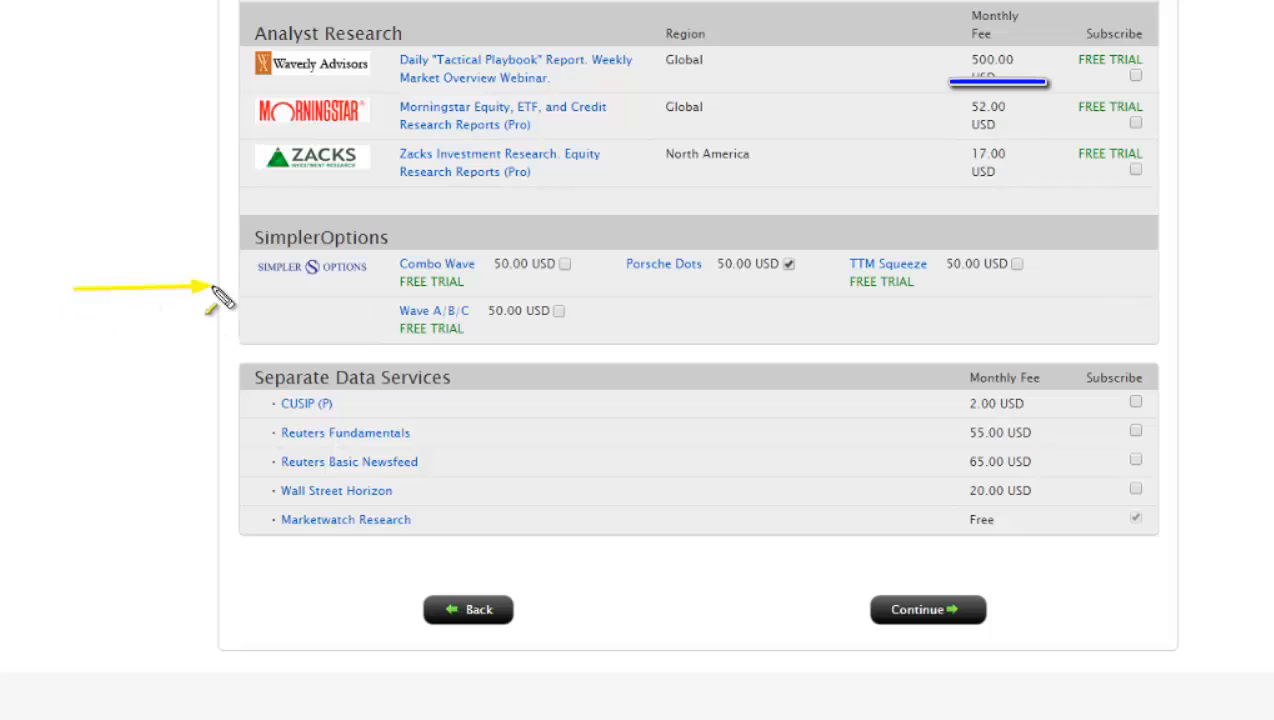
mouse_move(1044, 272)
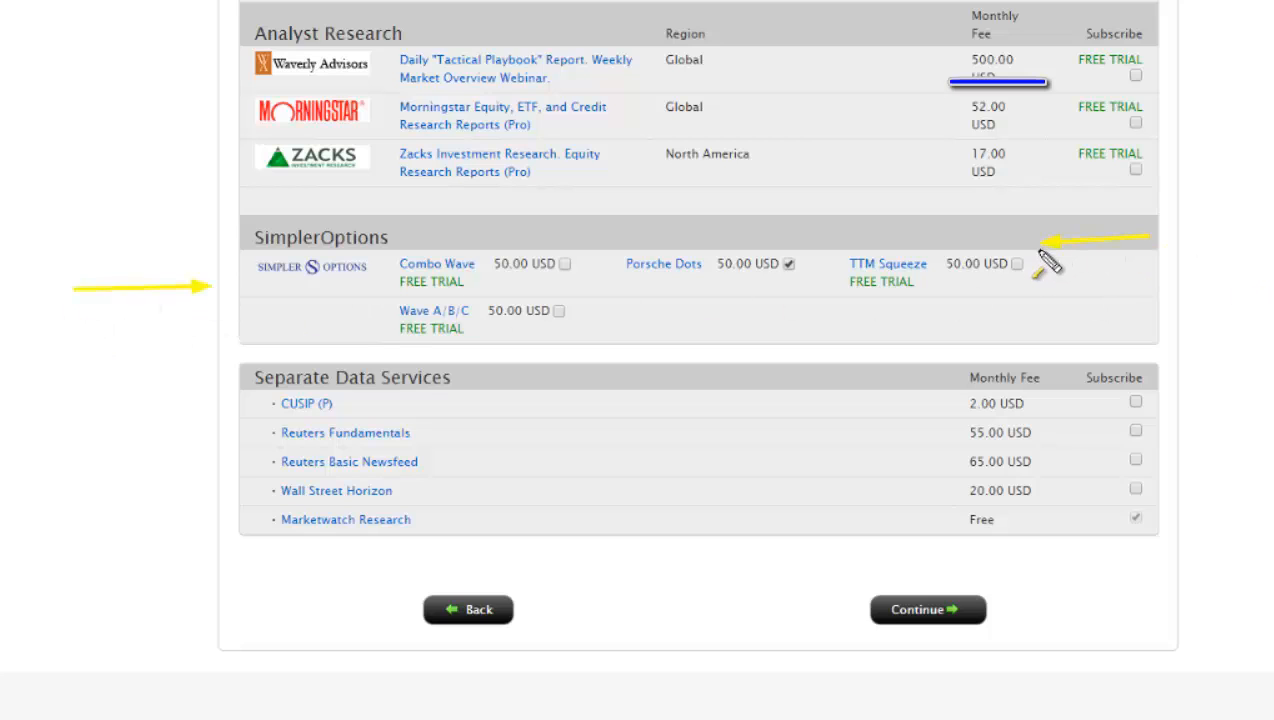
mouse_move(994, 304)
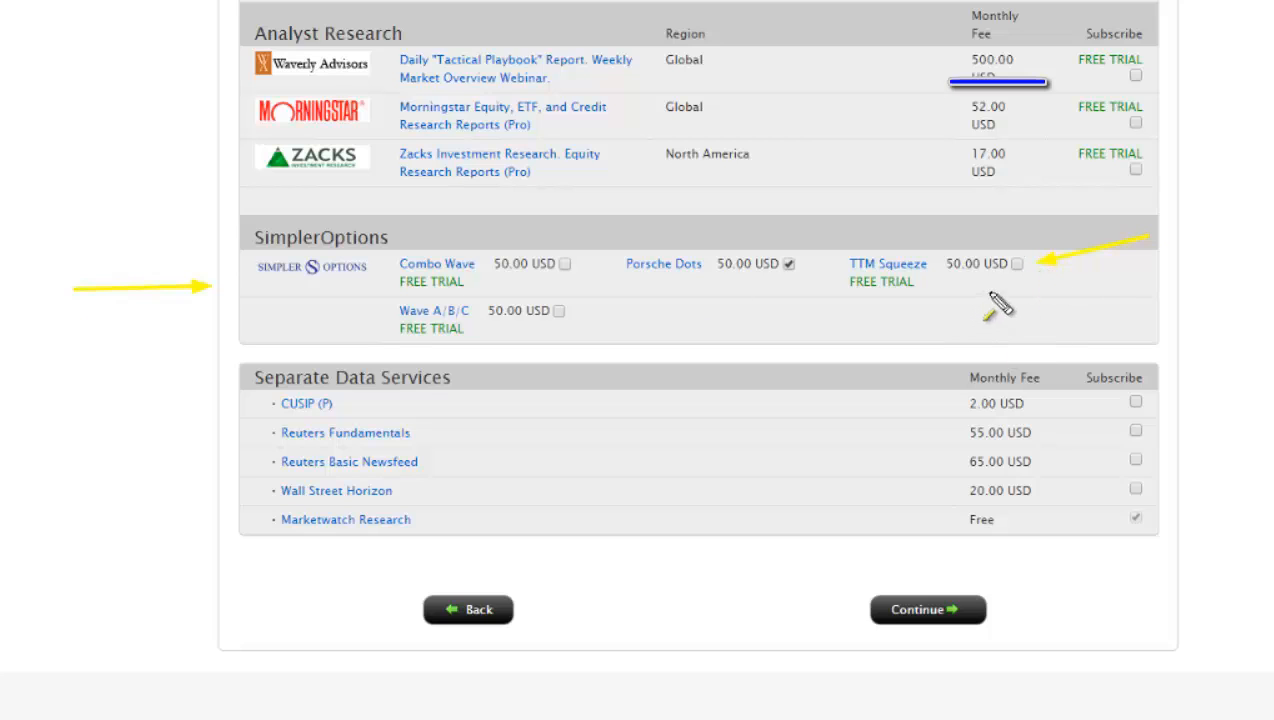
click(1024, 264)
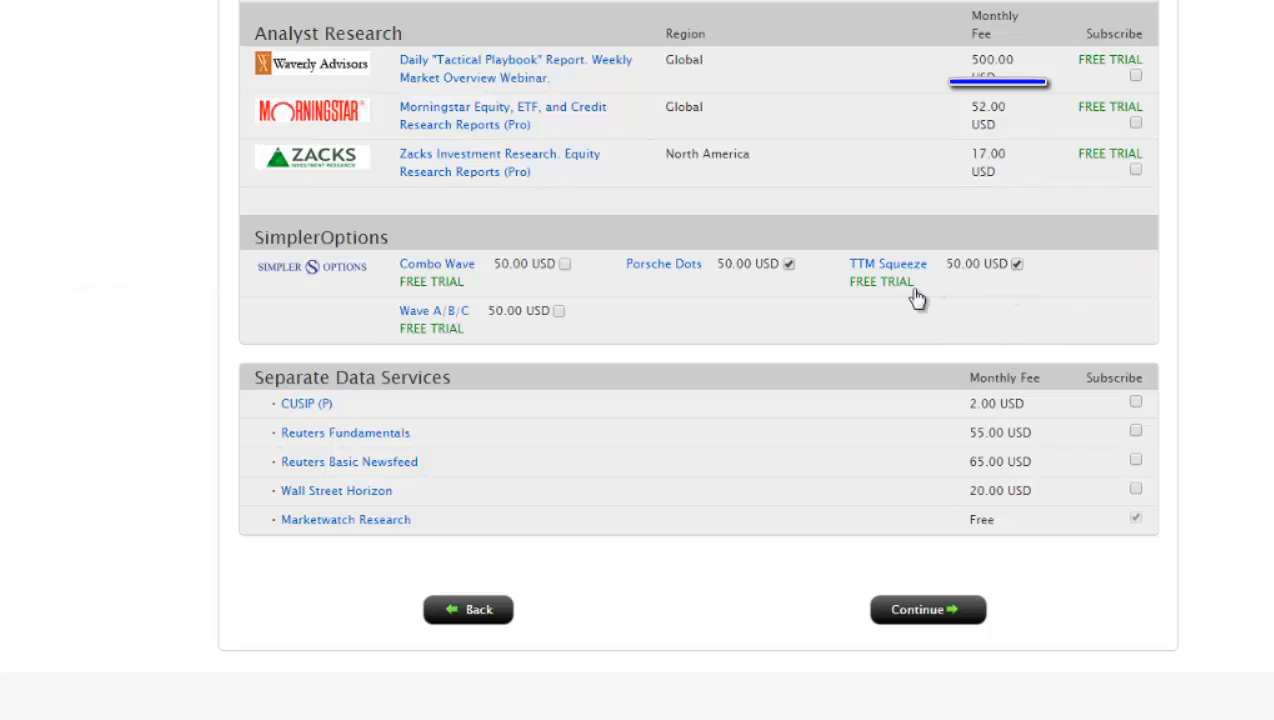
mouse_move(880, 290)
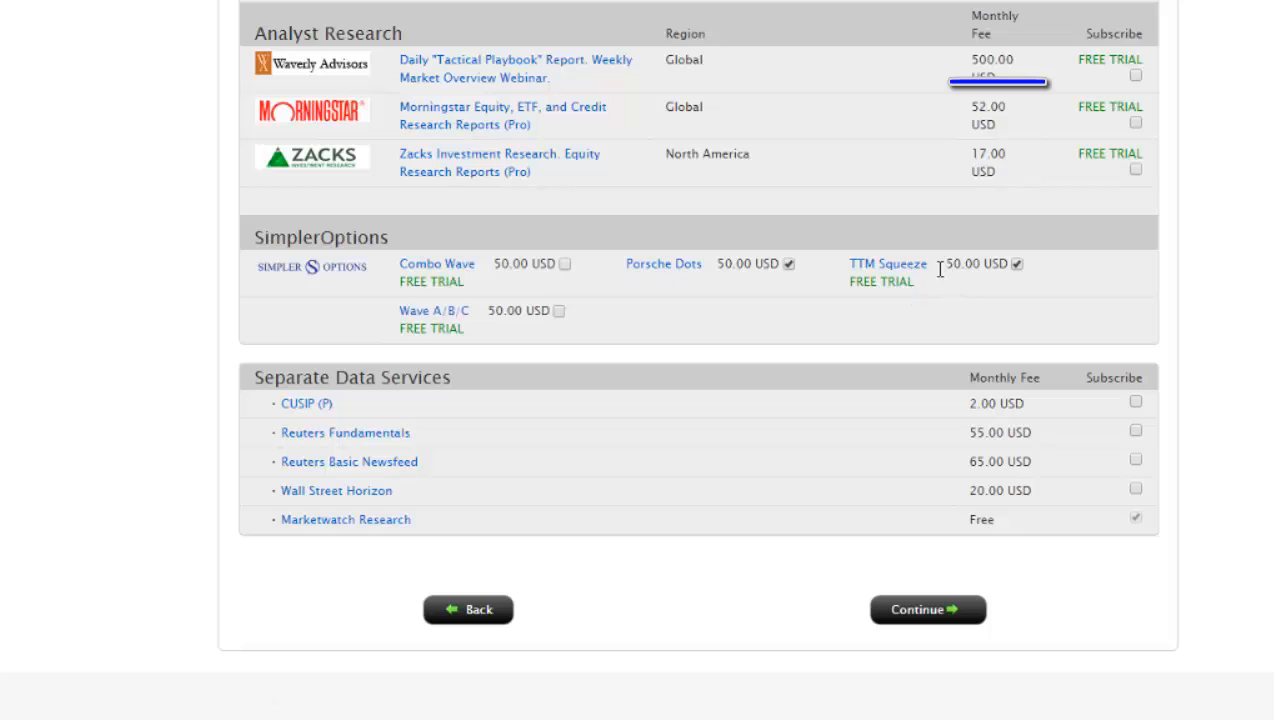
mouse_move(924, 276)
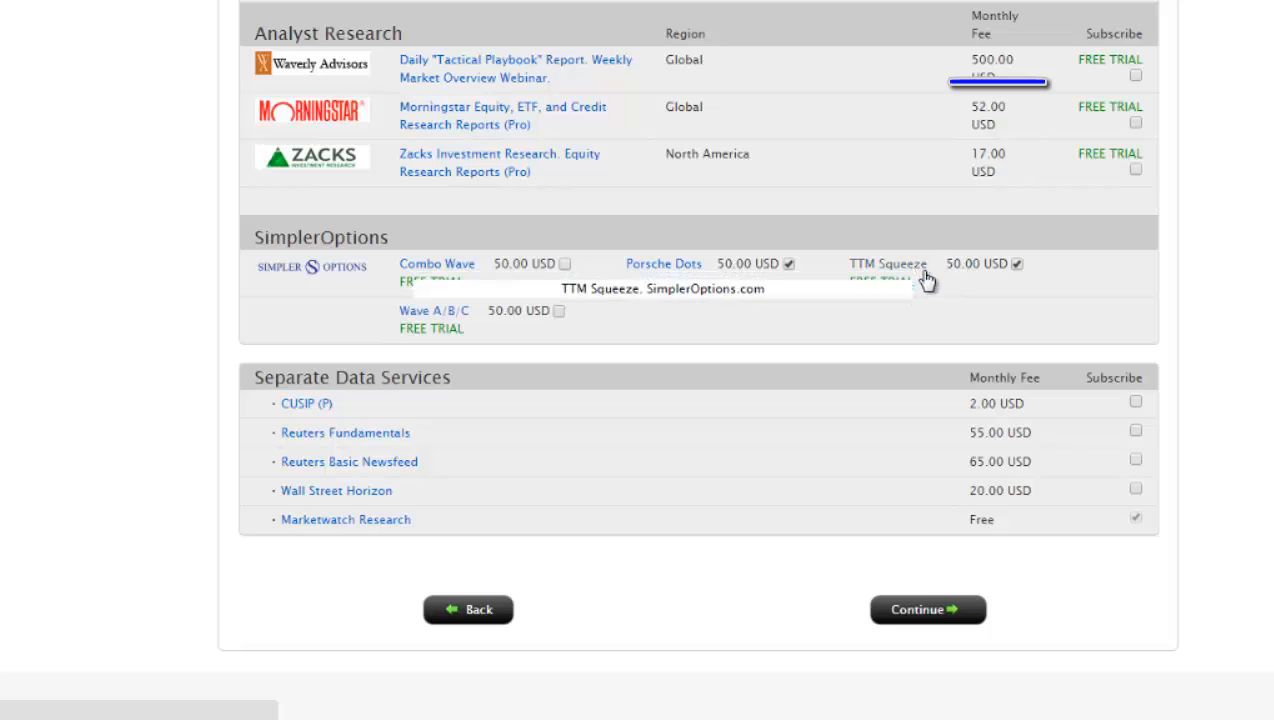
mouse_move(956, 332)
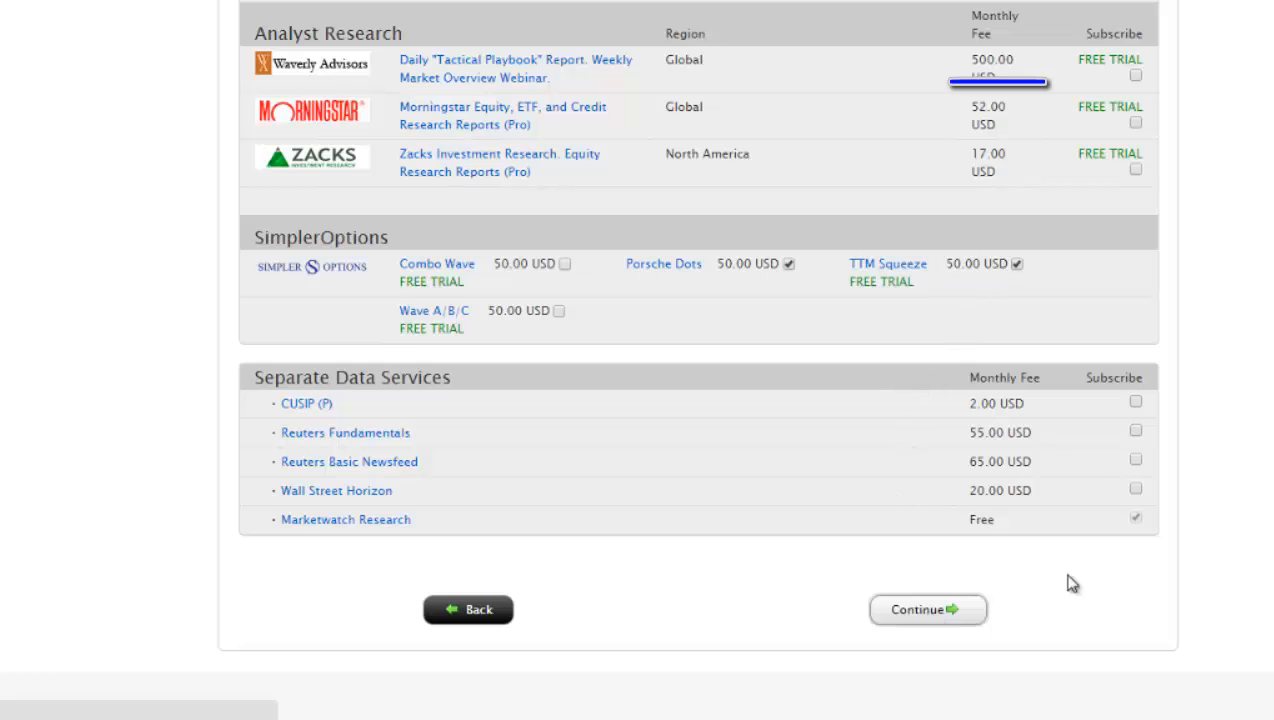
Continue to the Confirm Selection summary listing TTM Squeeze at 50.00 USD
click(926, 608)
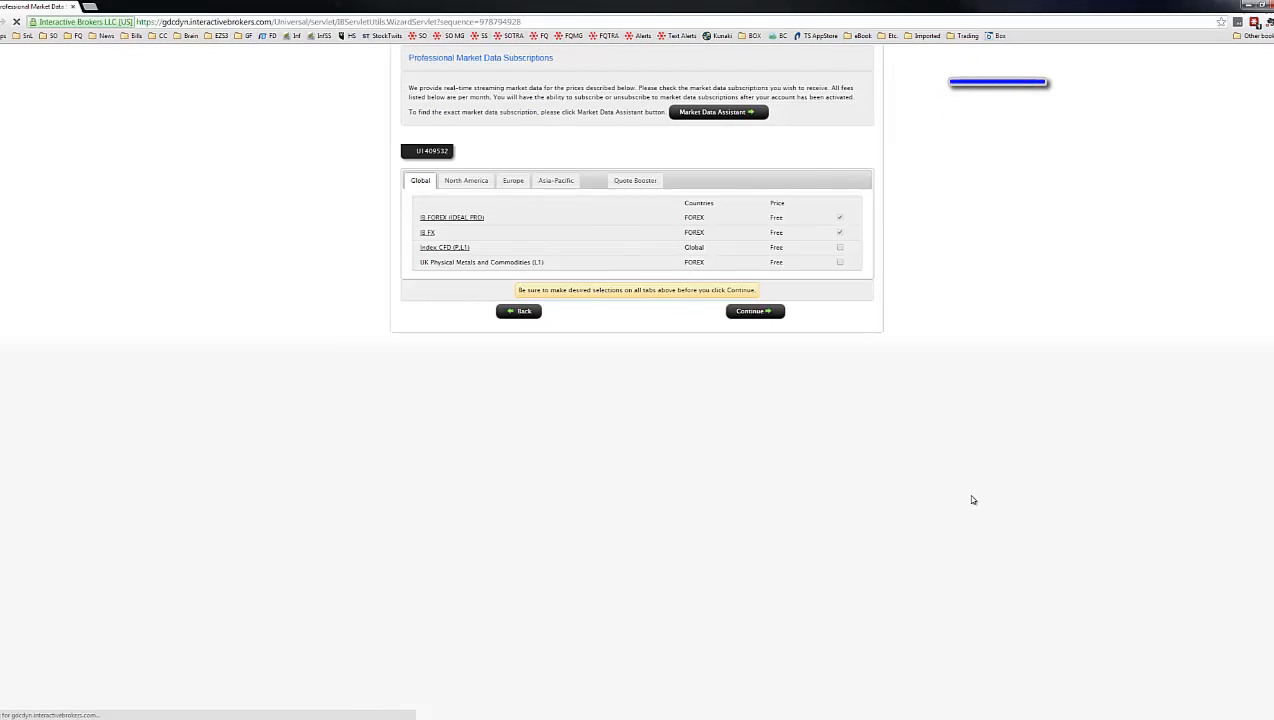
mouse_move(390, 216)
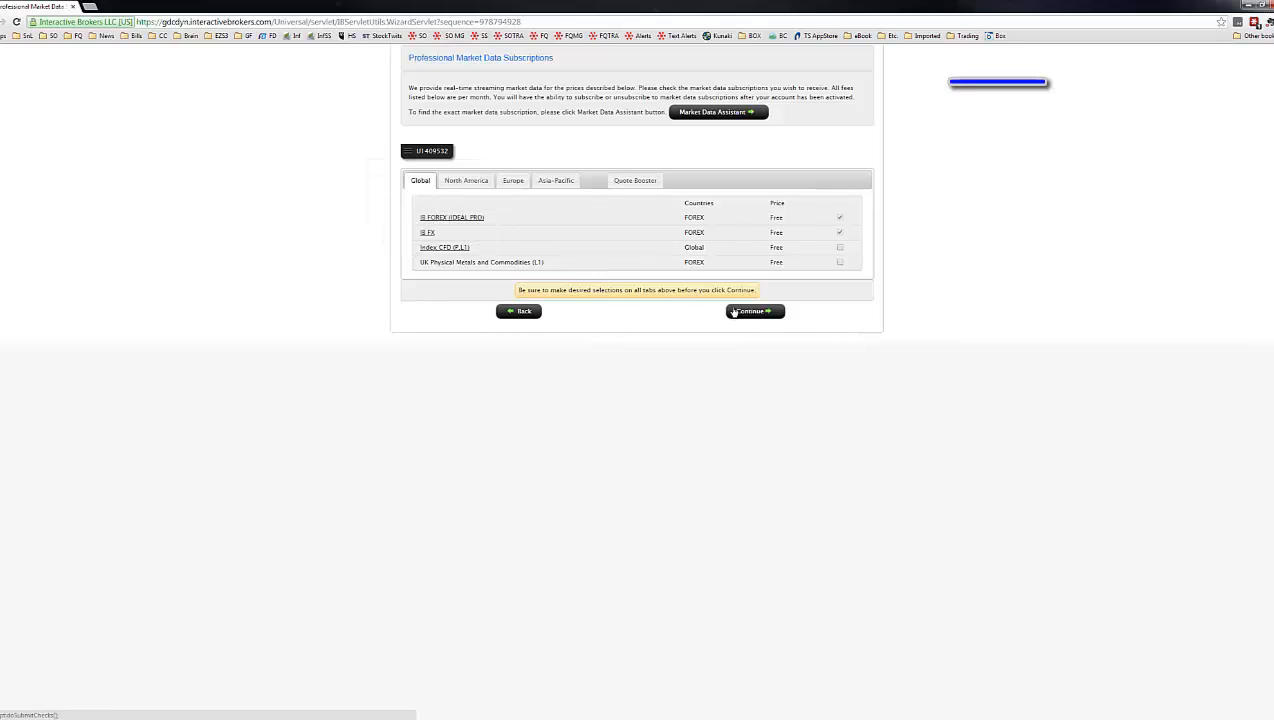
click(754, 312)
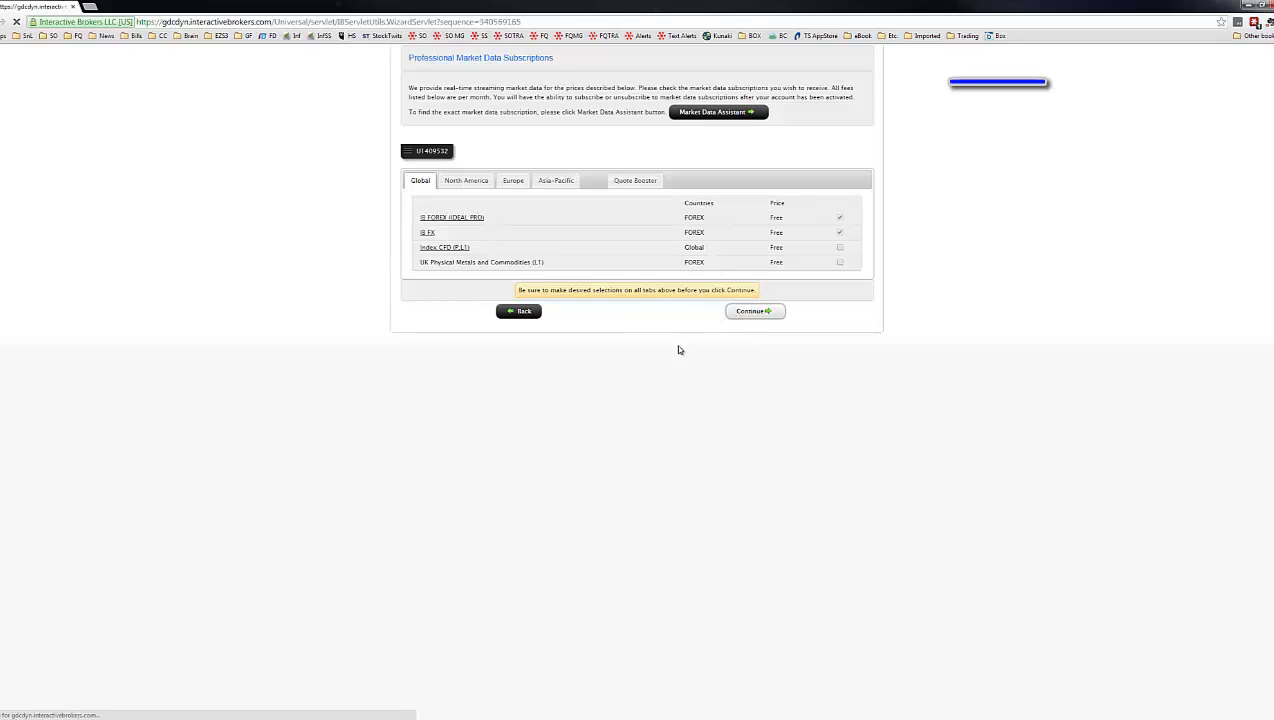
click(752, 312)
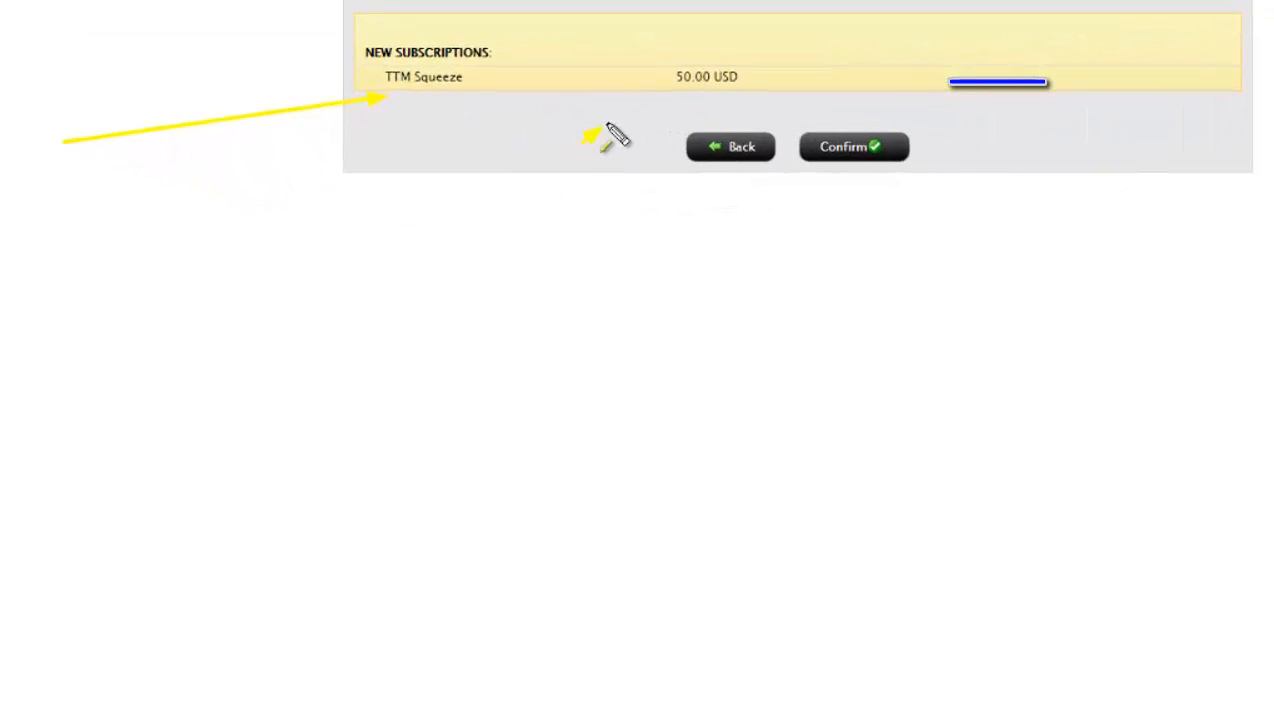
mouse_move(690, 110)
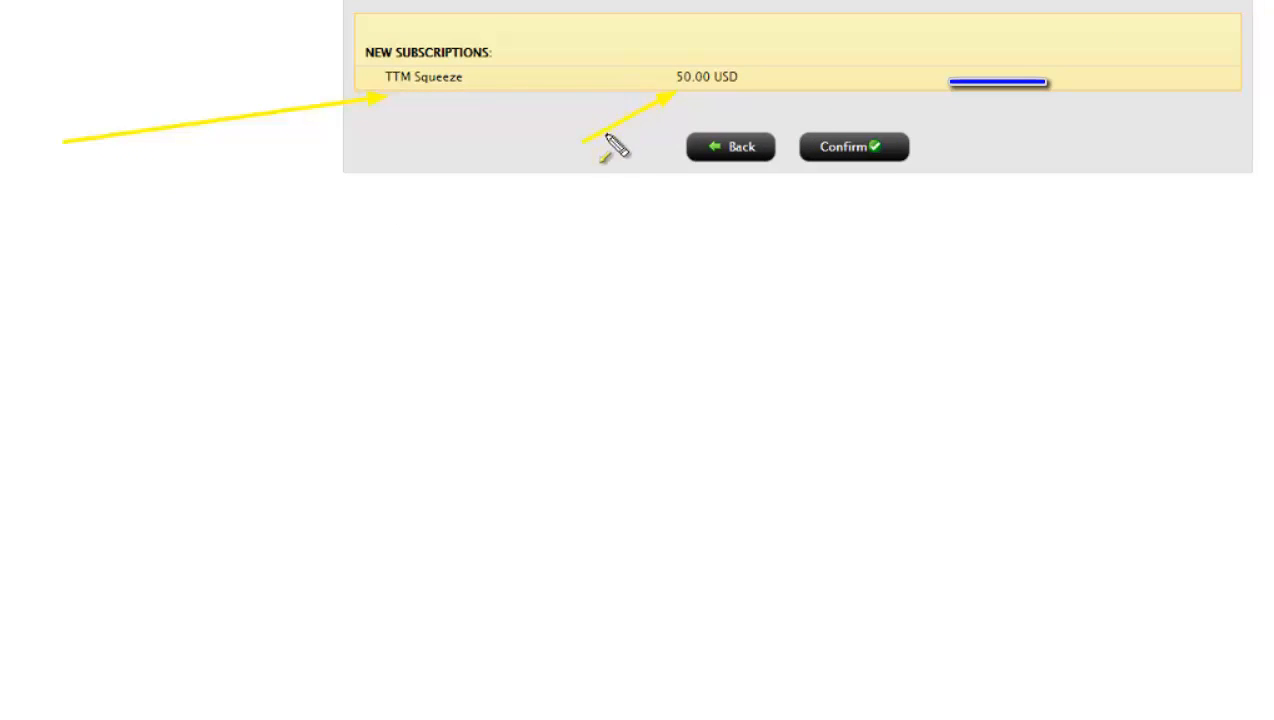
mouse_move(610, 160)
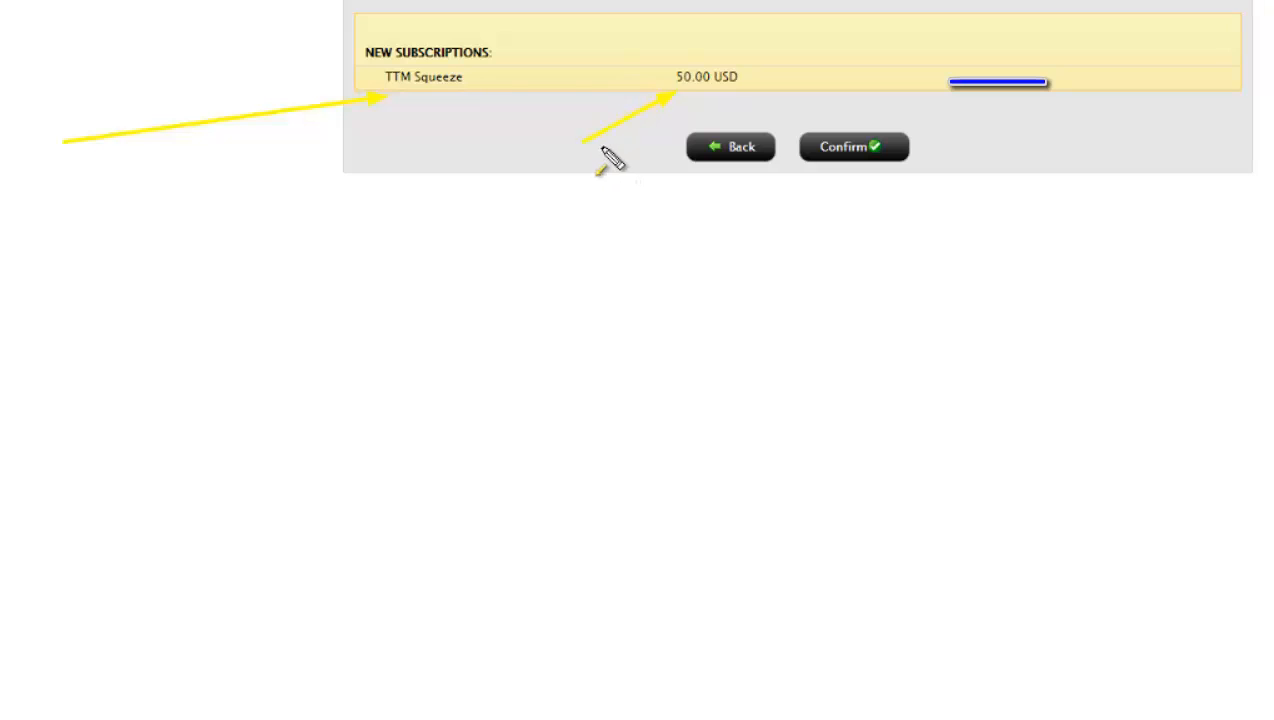
mouse_move(604, 136)
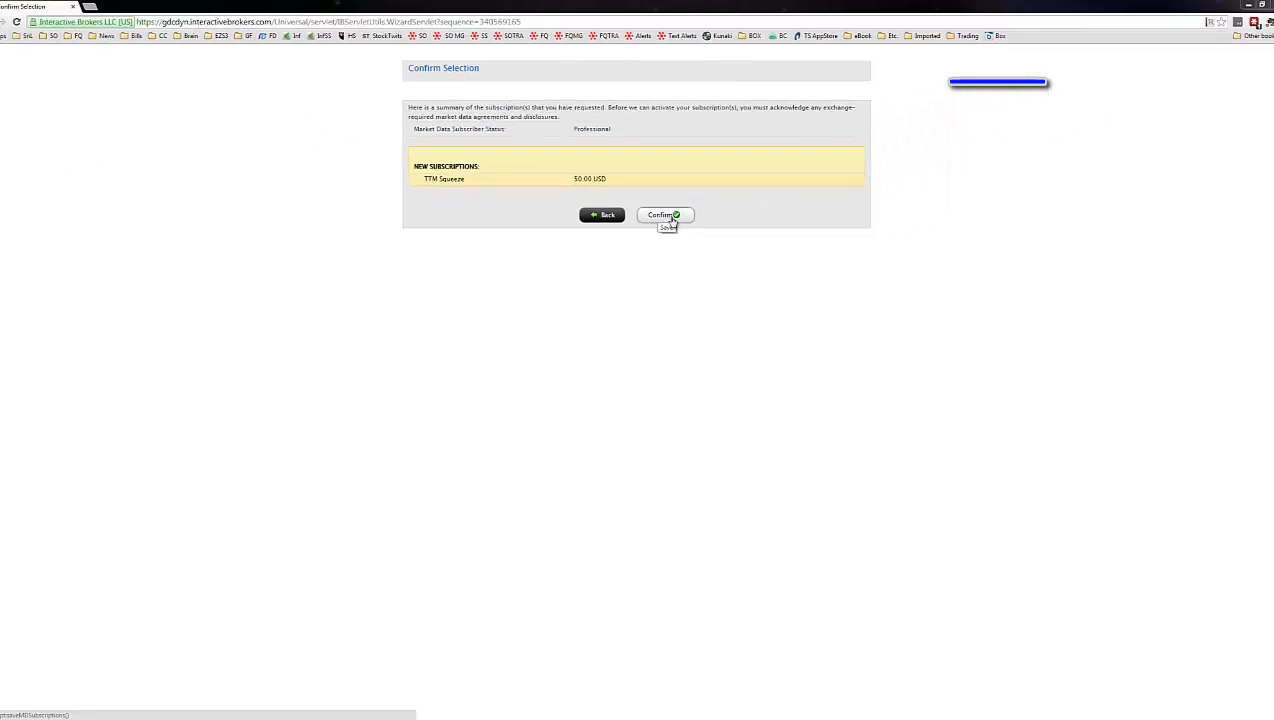
Confirm the TTM Squeeze subscription order
click(664, 214)
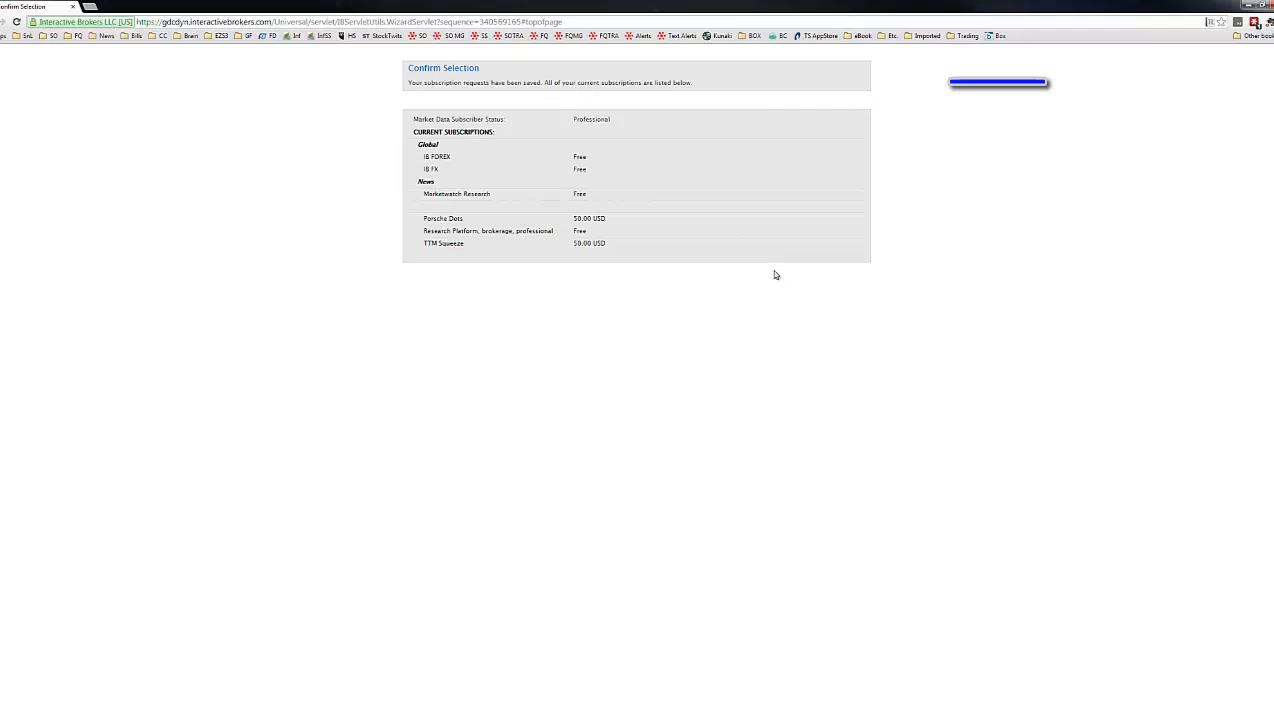
mouse_move(464, 256)
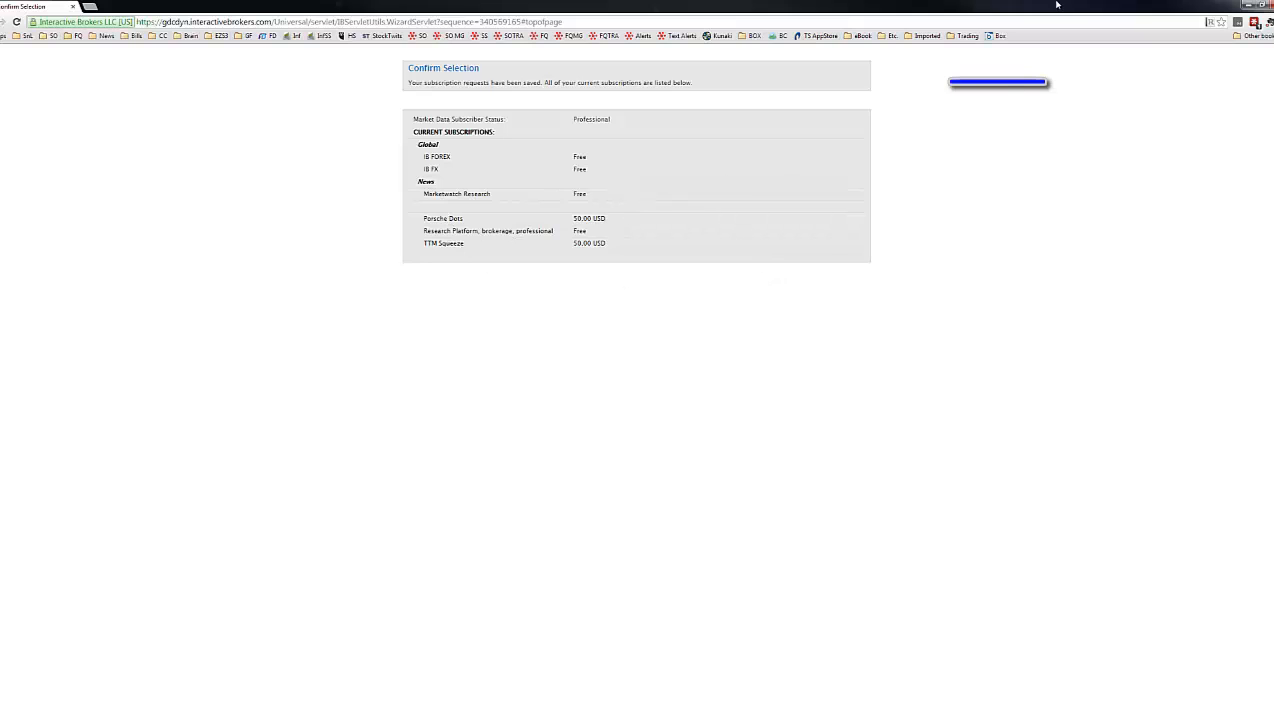
mouse_move(1172, 4)
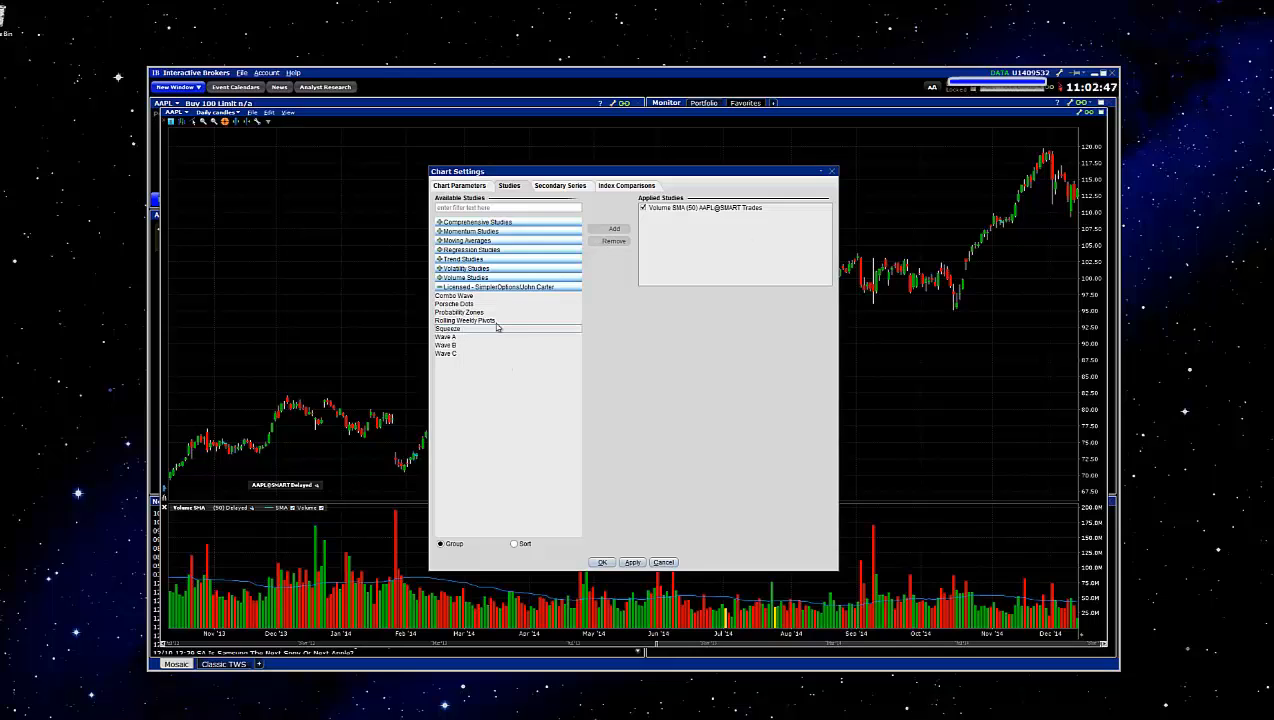
Add Squeeze and apply it so its histogram pane shows under the AAPL chart
click(612, 228)
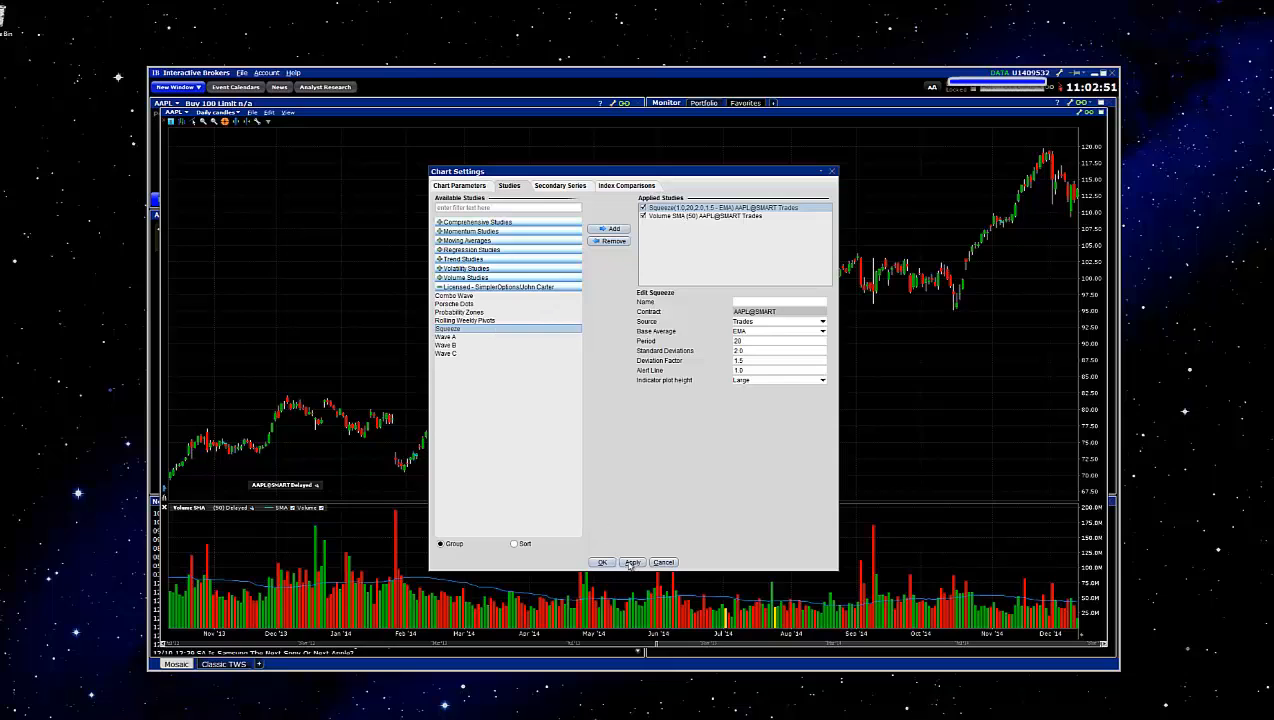
click(632, 562)
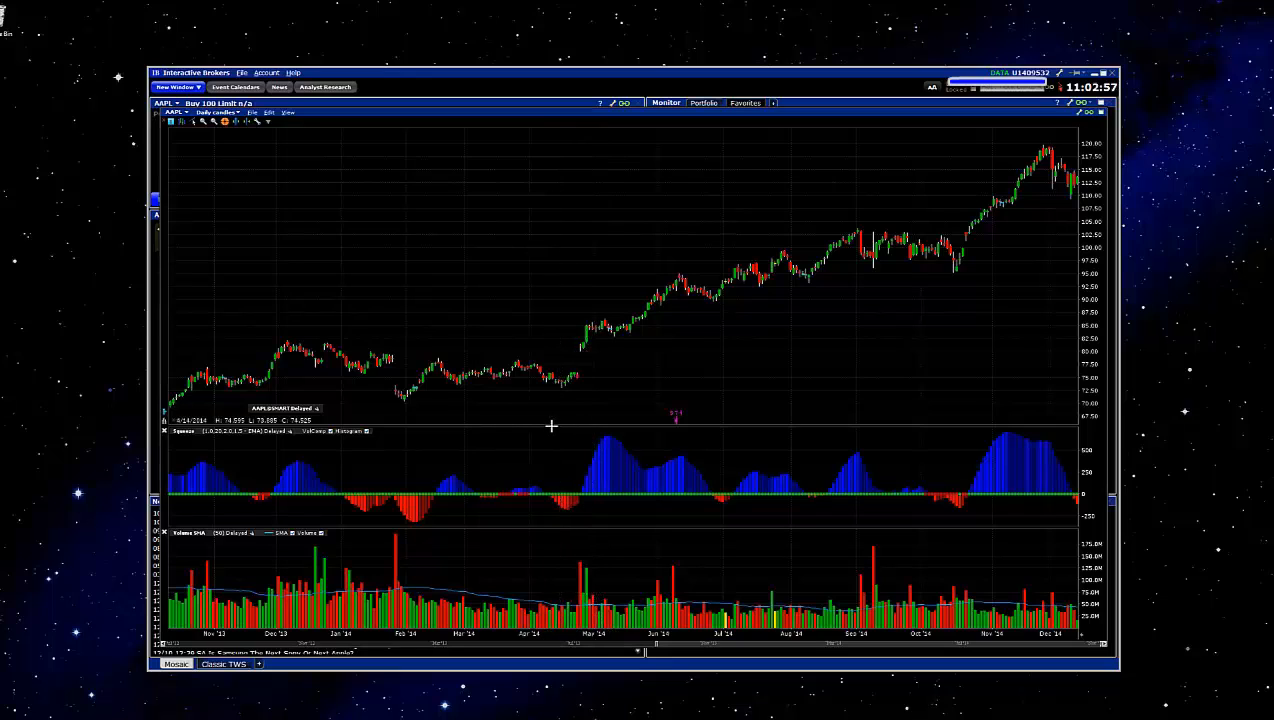
mouse_move(548, 424)
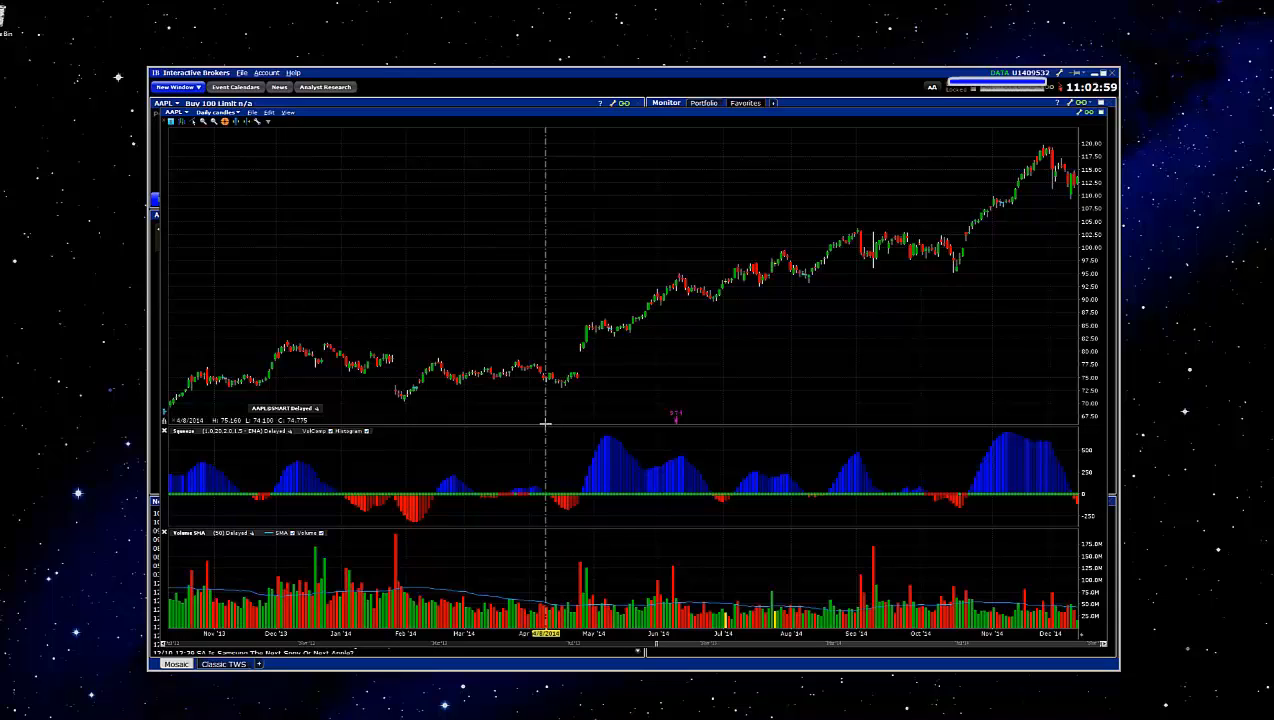